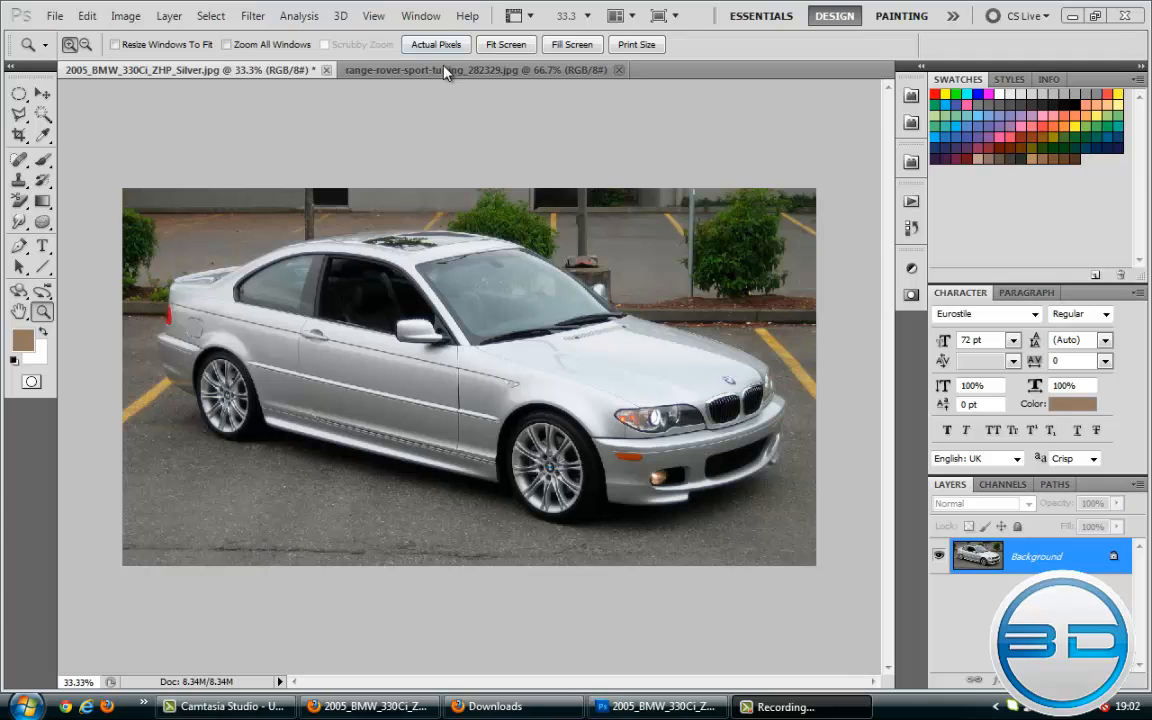
Step: Switch to the range-rover-sport-tuning_282329.jpg photo to inspect its front wheel
left_click(475, 69)
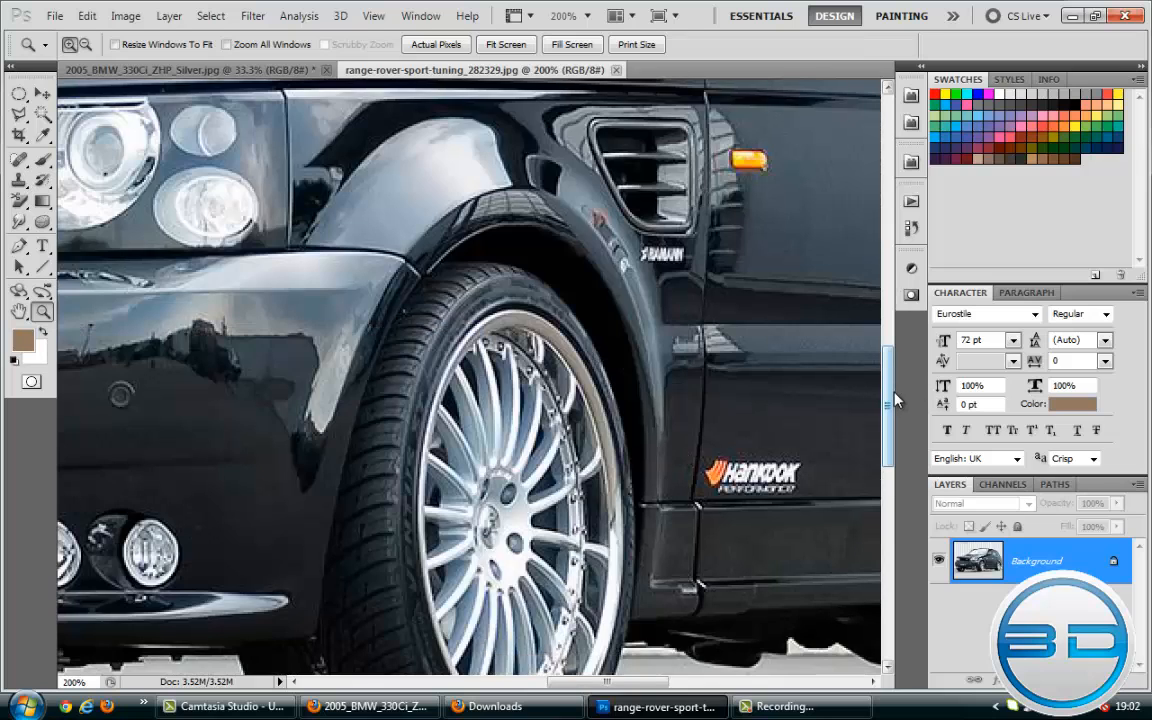
Step: Scroll the Range Rover view to show the complete front wheel and tyre
scroll("down", 3)
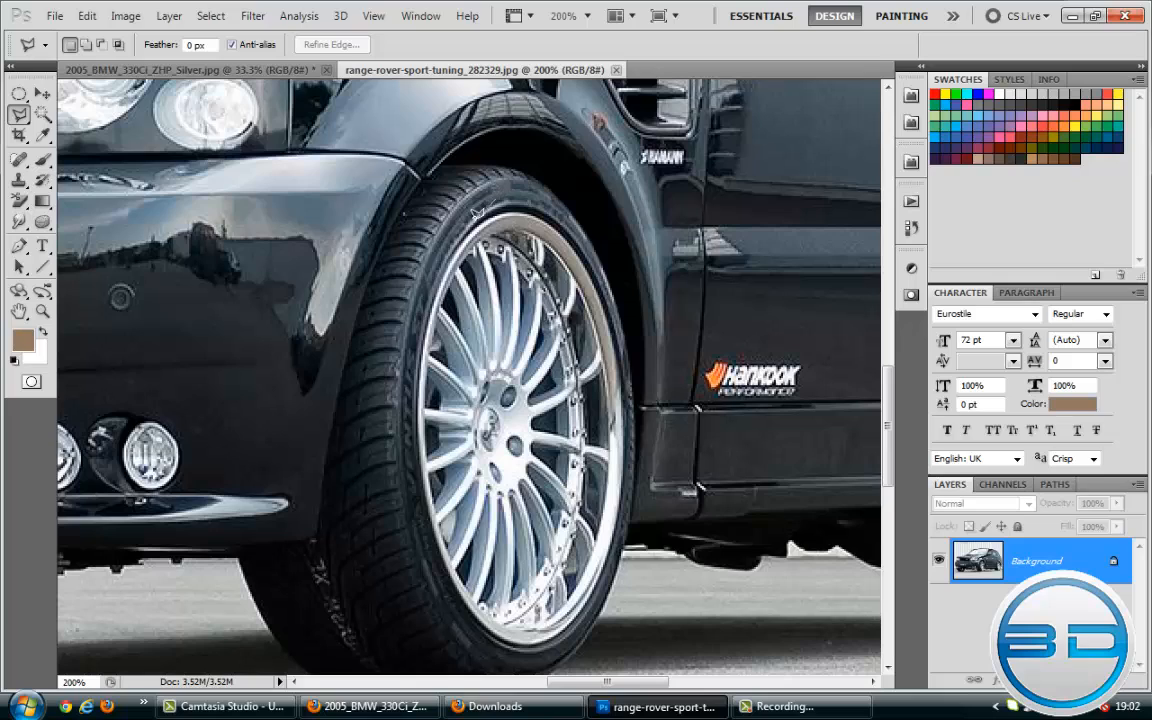
mouse_move(413, 338)
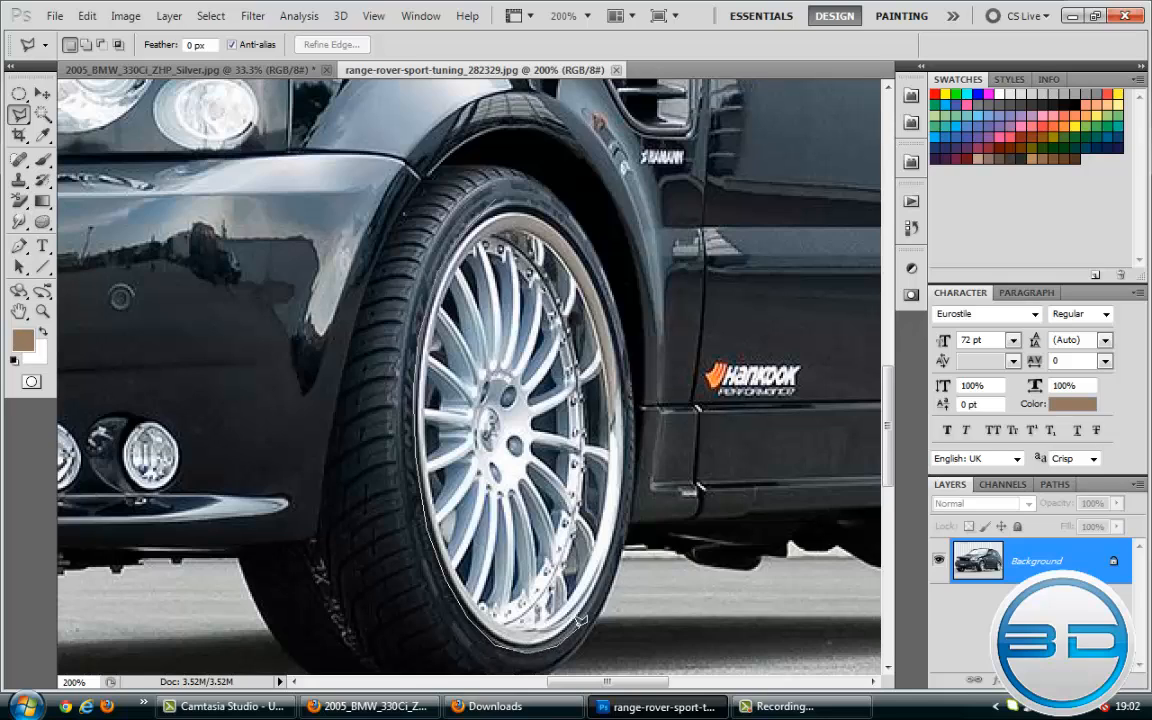
mouse_move(620, 532)
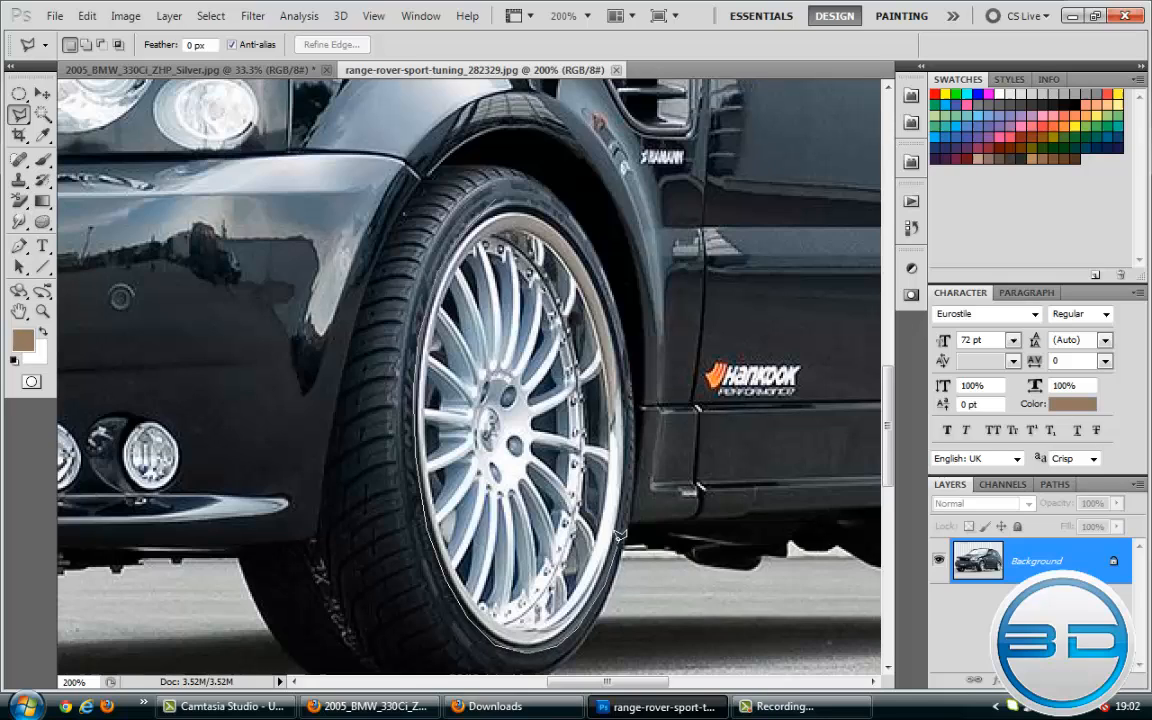
mouse_move(632, 367)
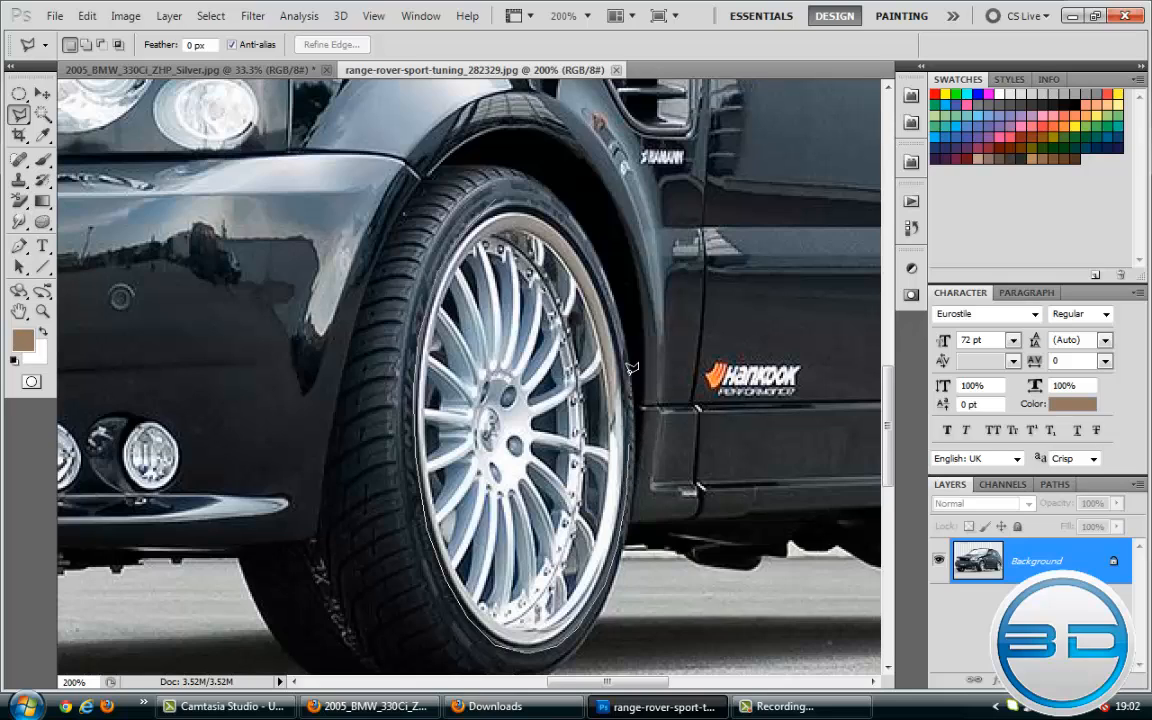
mouse_move(618, 312)
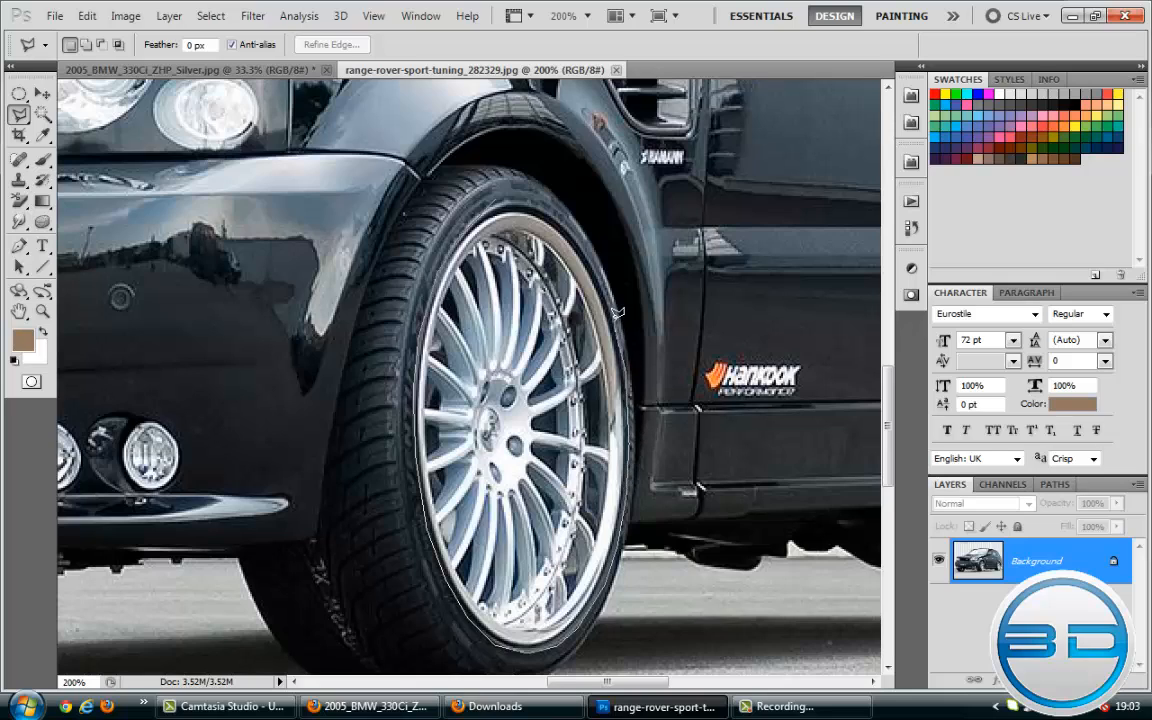
mouse_move(575, 223)
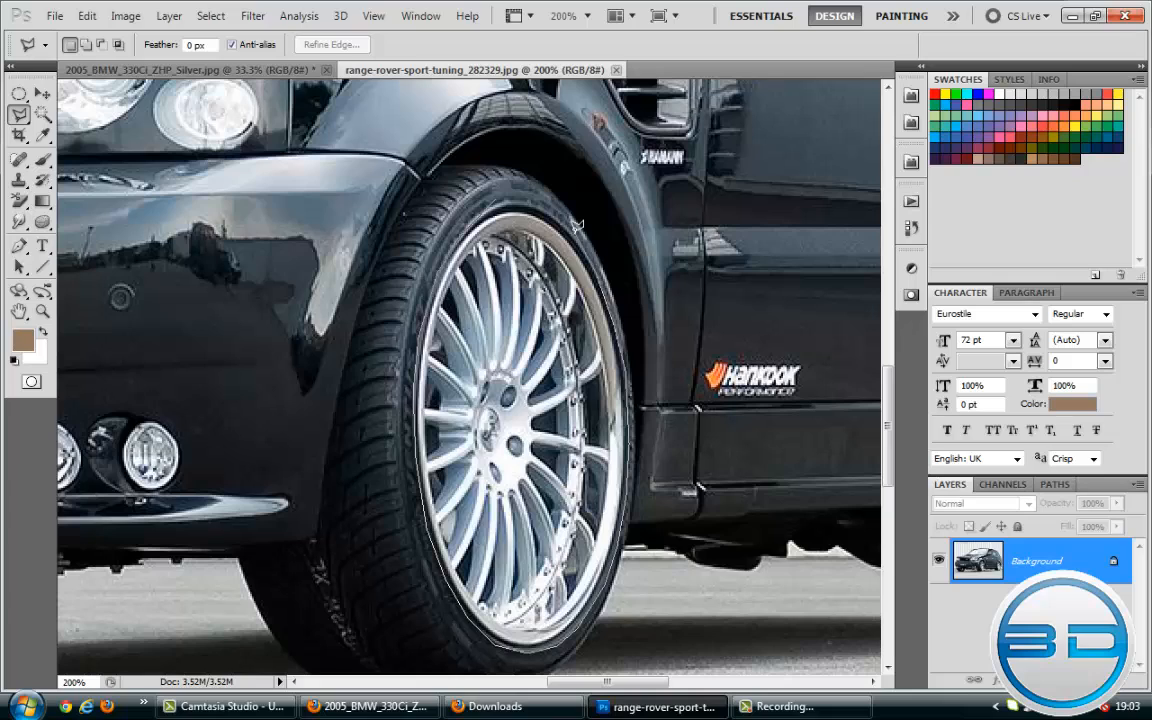
mouse_move(517, 195)
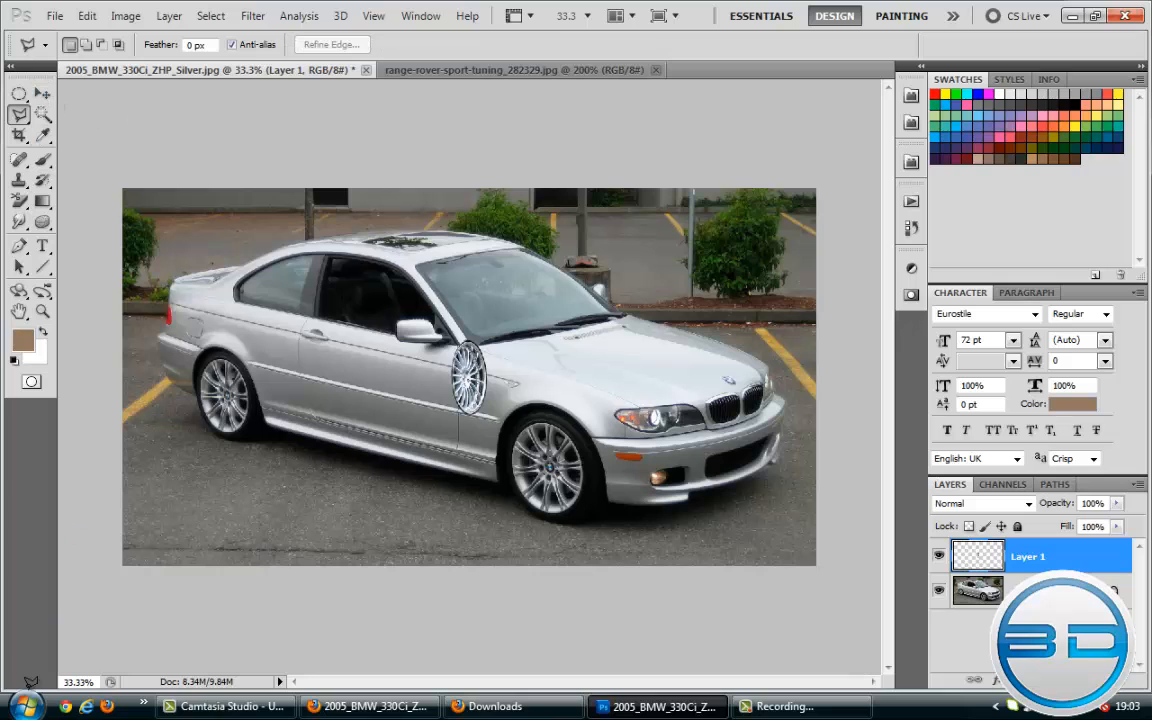
Step: Free-transform the pasted rim, moving it down and scaling it onto the front wheel
left_click(42, 311)
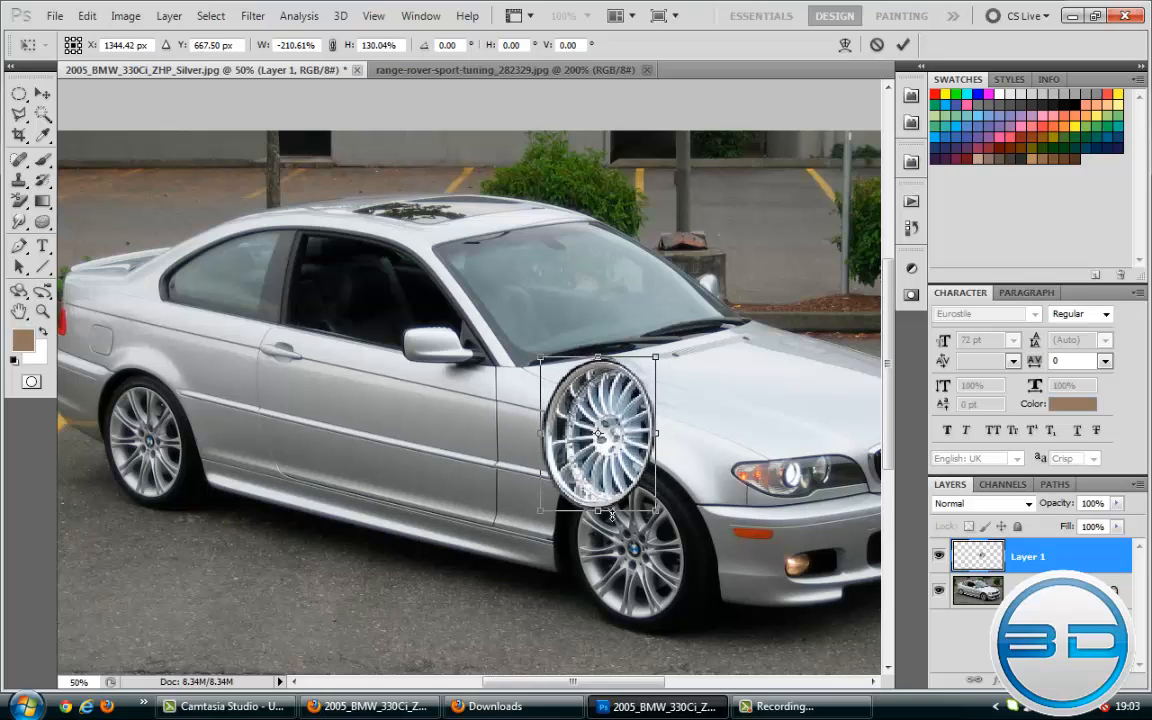
left_click_drag(600, 432, 627, 553)
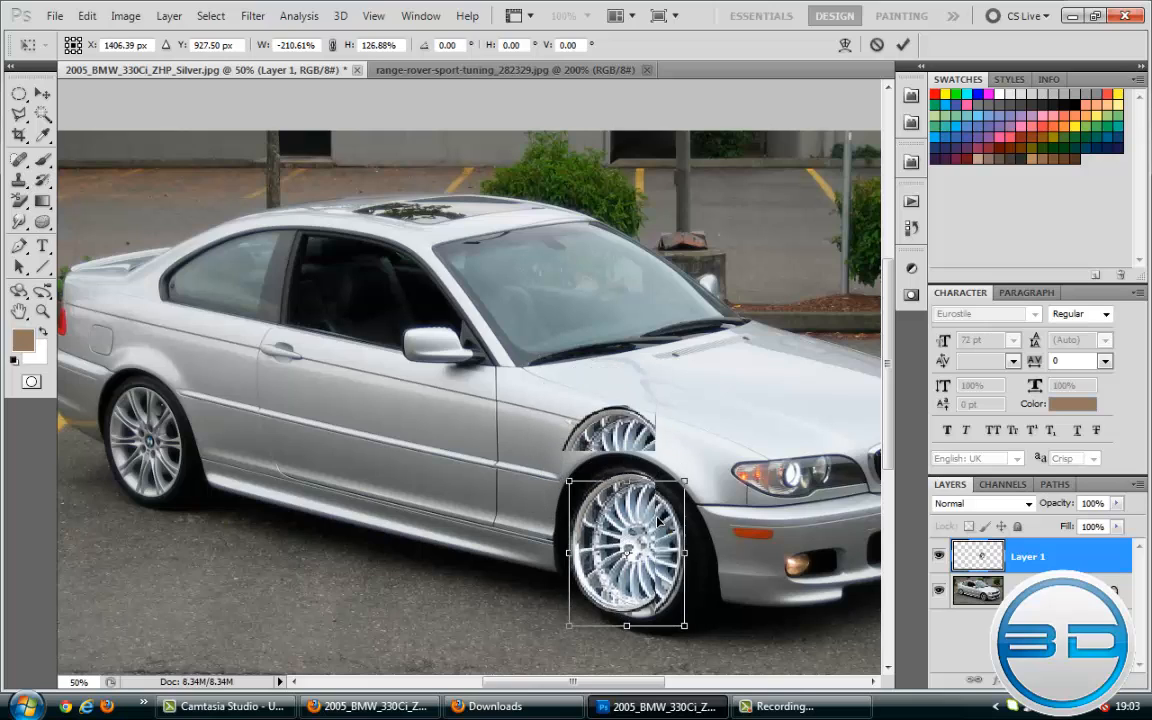
left_click_drag(627, 550, 630, 545)
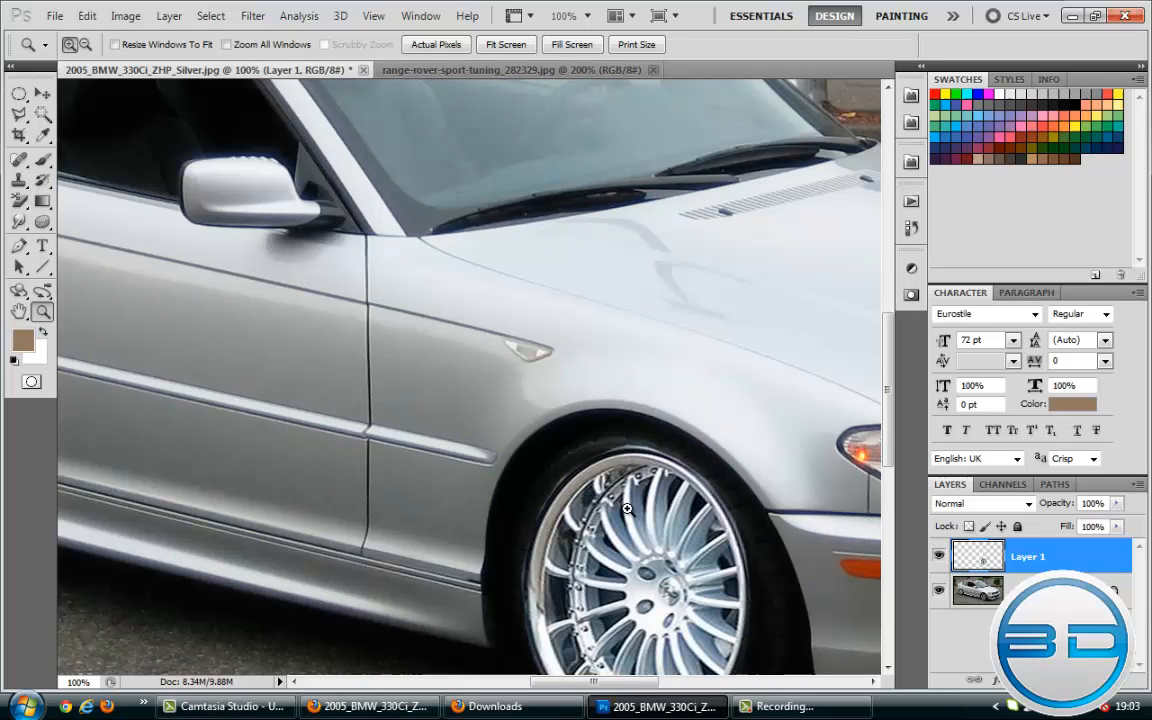
mouse_move(471, 463)
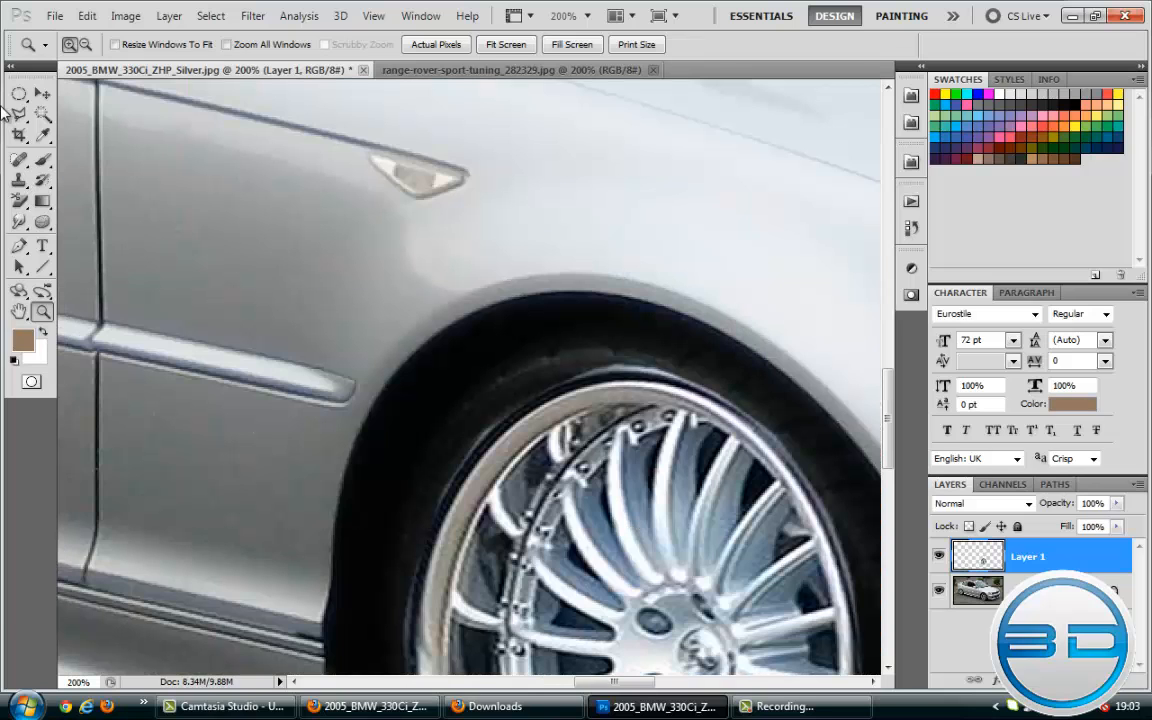
Step: Sample the dark tyre colour and select the Brush on the rim layer
left_click(20, 135)
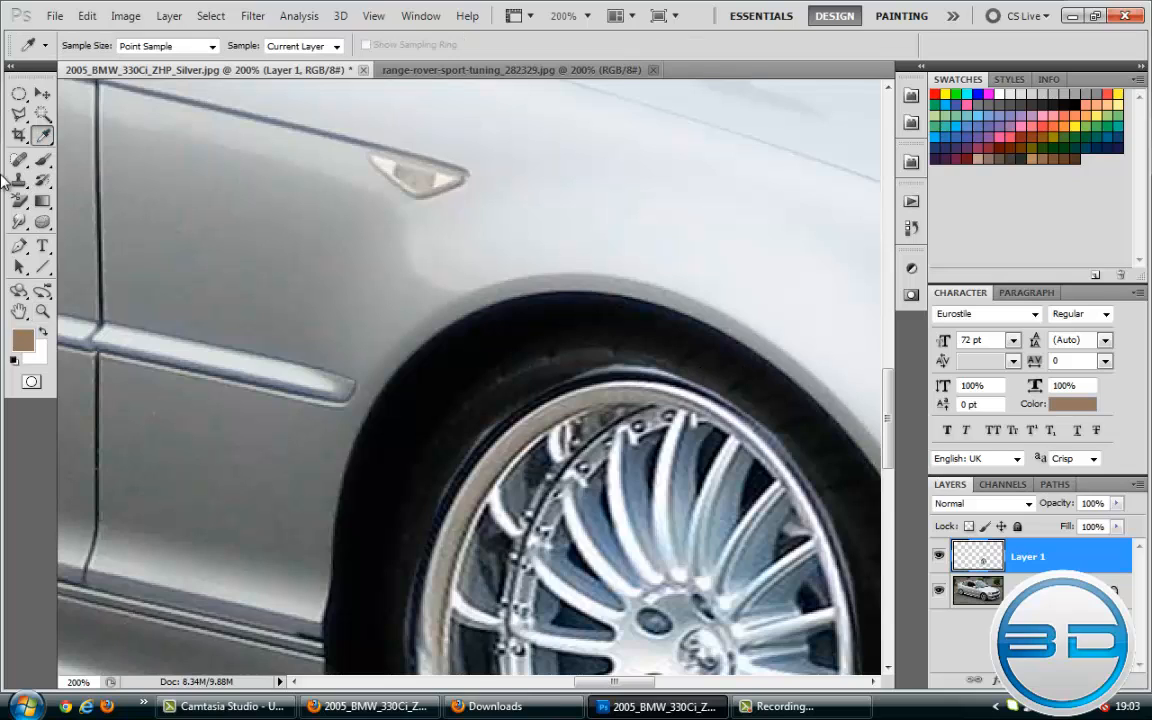
left_click(975, 590)
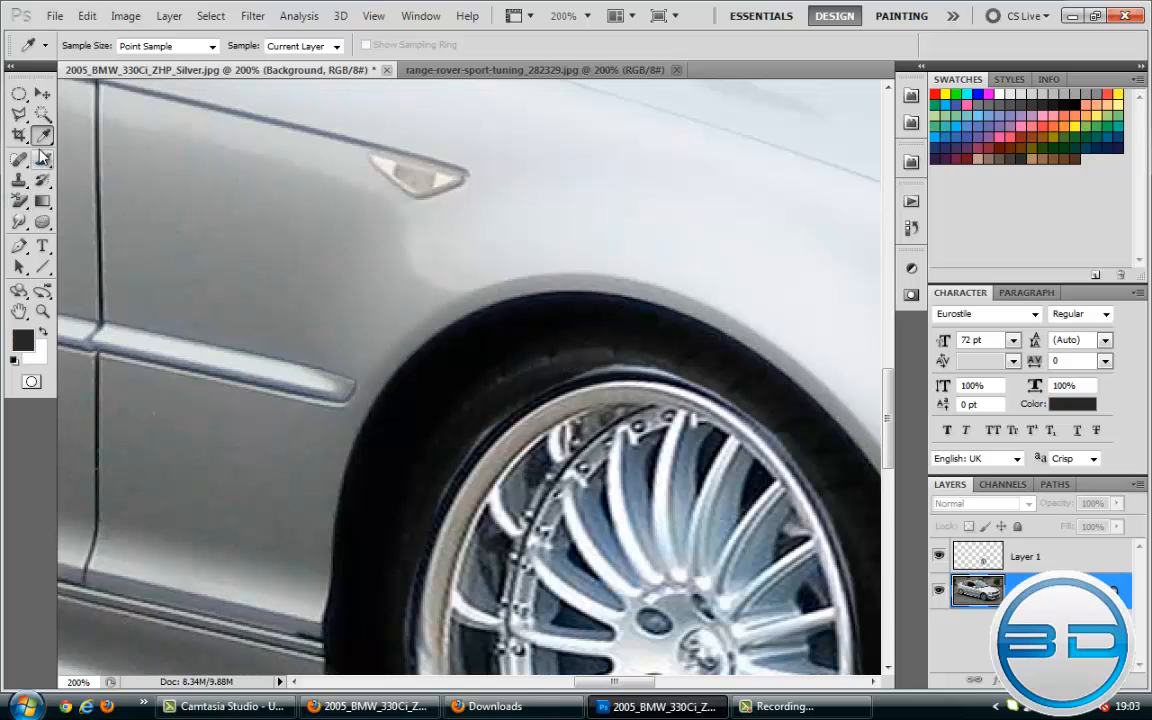
left_click(19, 158)
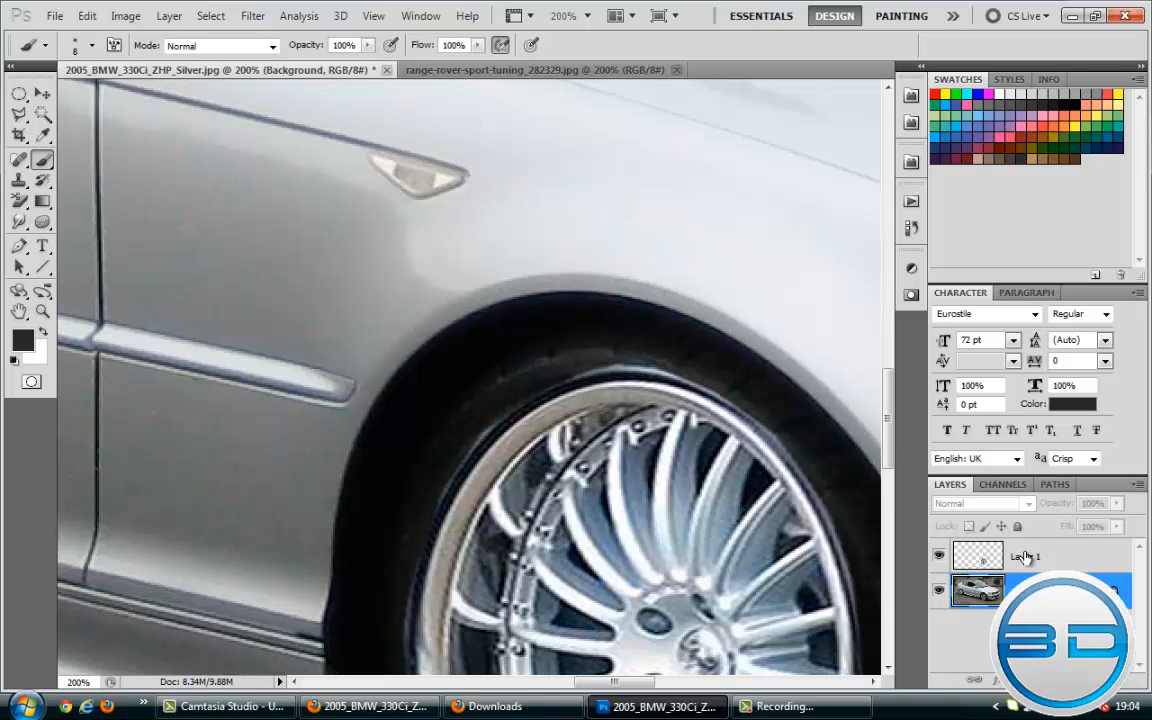
left_click(1025, 556)
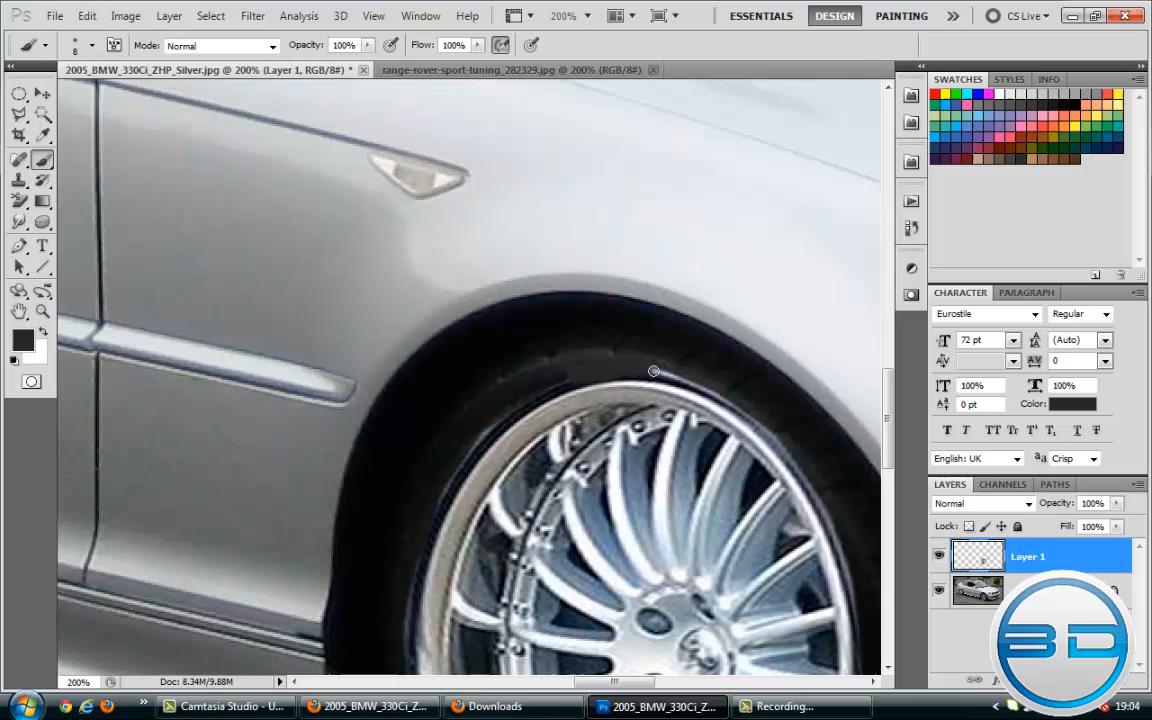
mouse_move(648, 365)
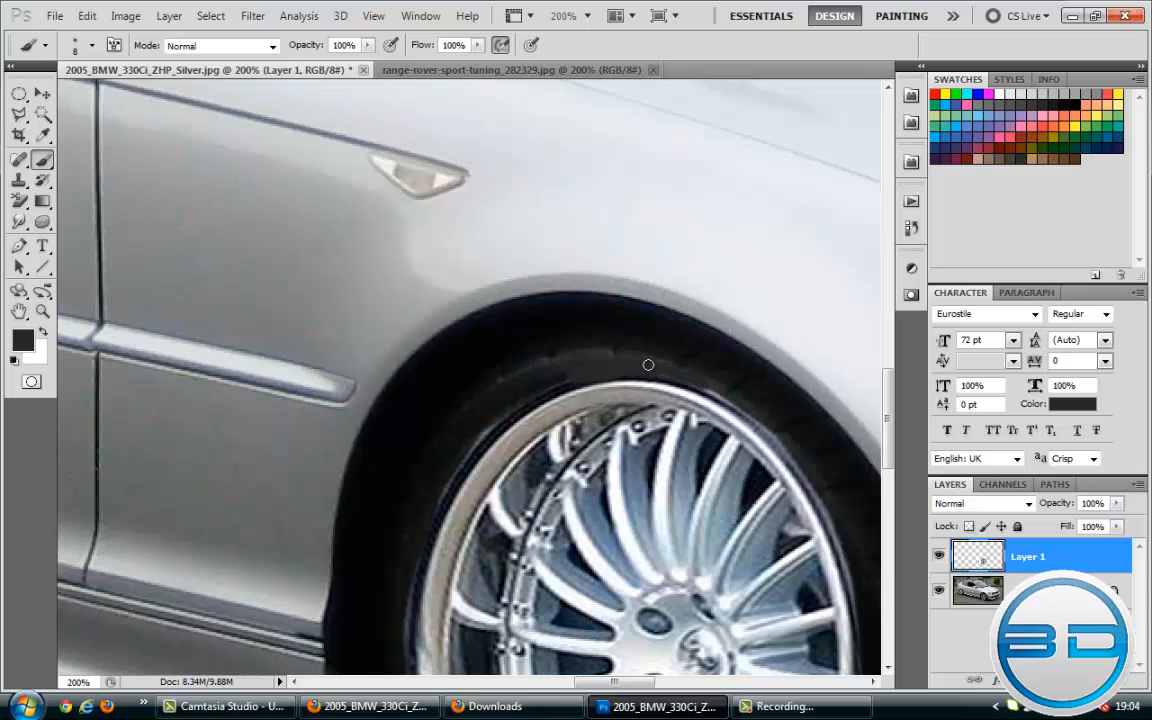
mouse_move(730, 405)
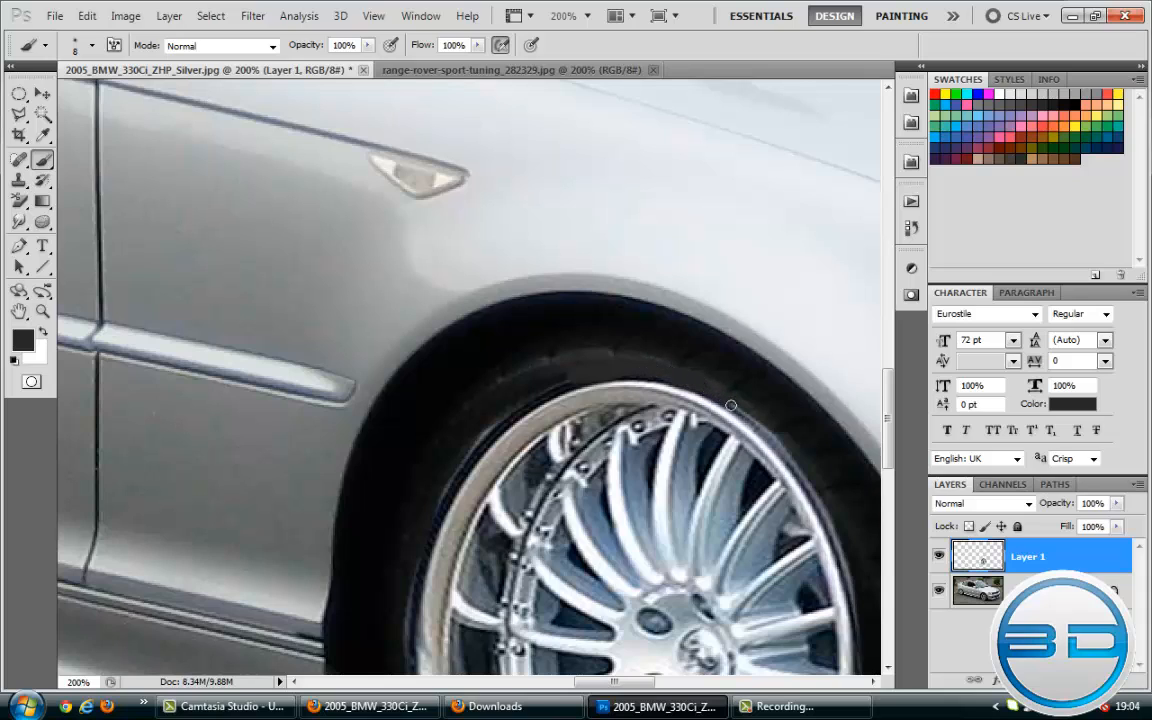
mouse_move(800, 474)
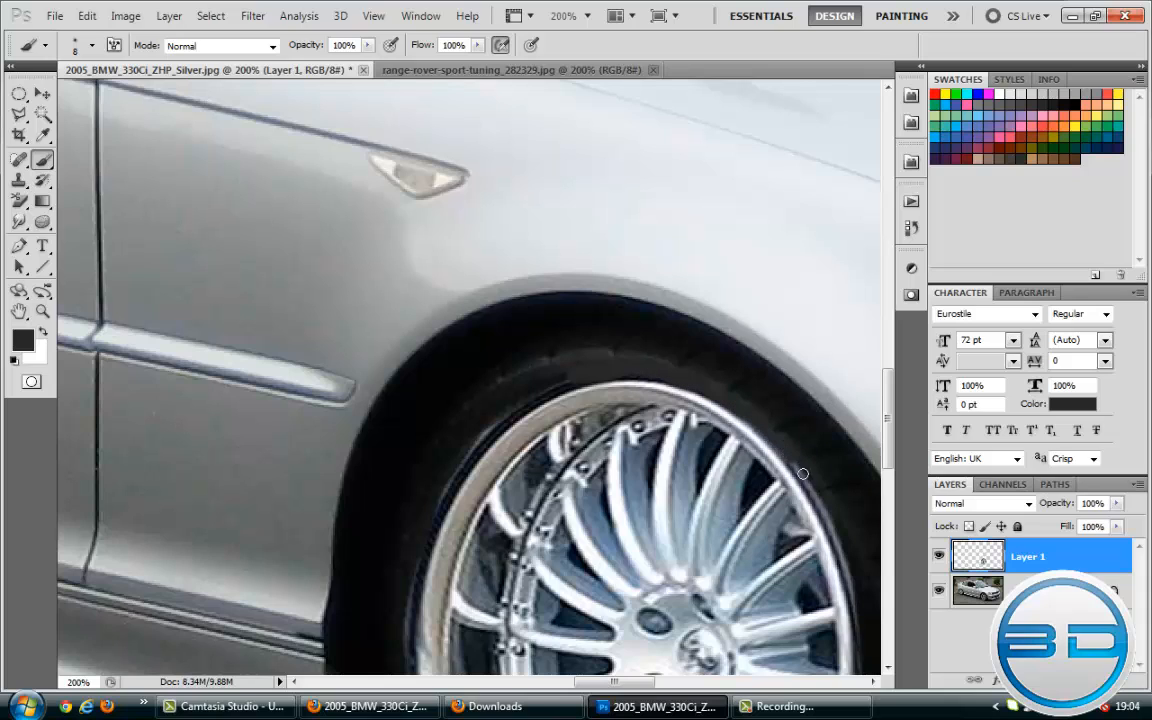
mouse_move(850, 574)
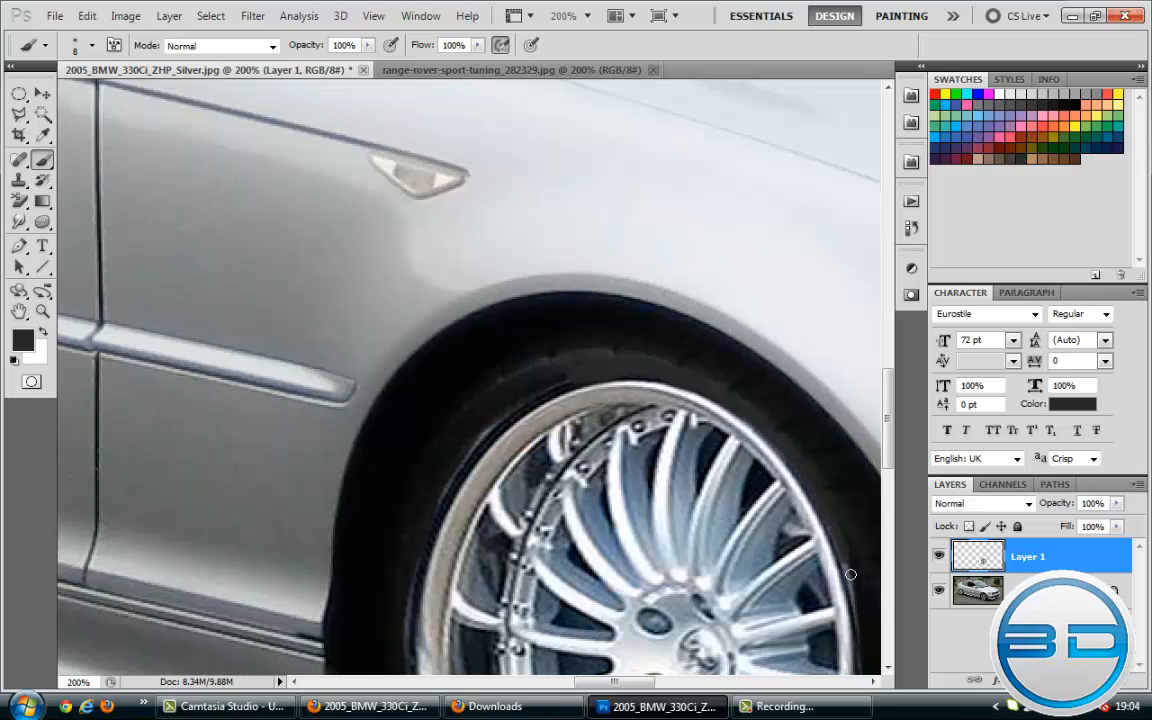
mouse_move(841, 545)
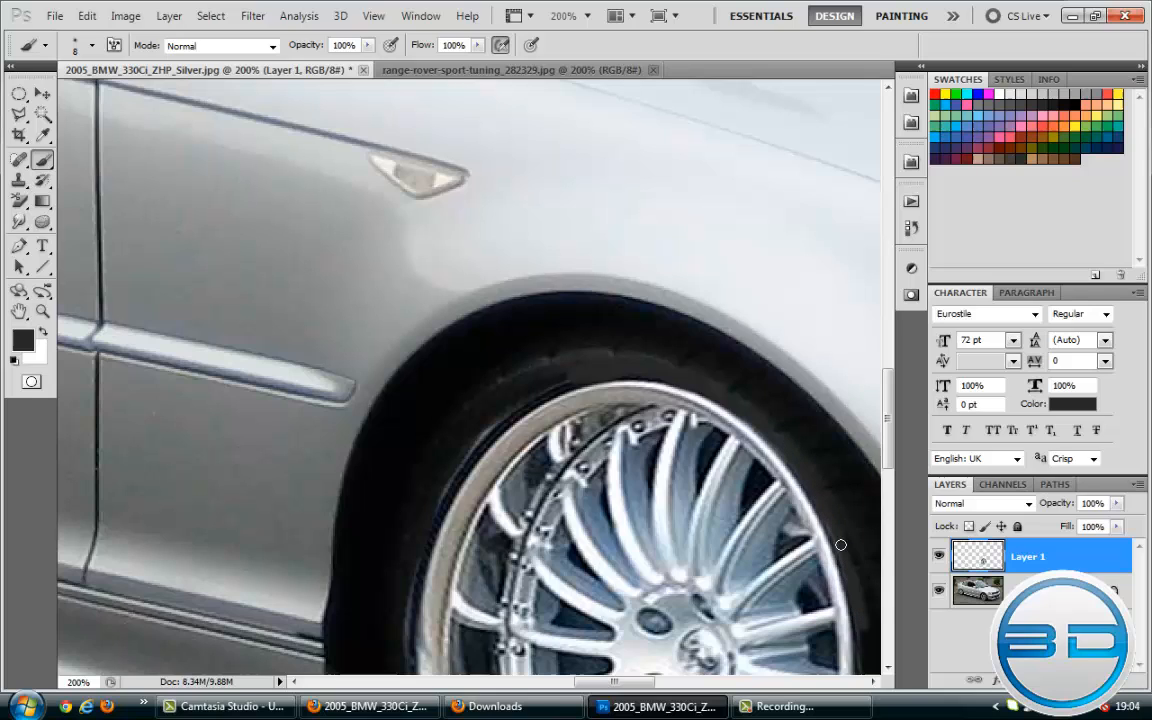
mouse_move(484, 430)
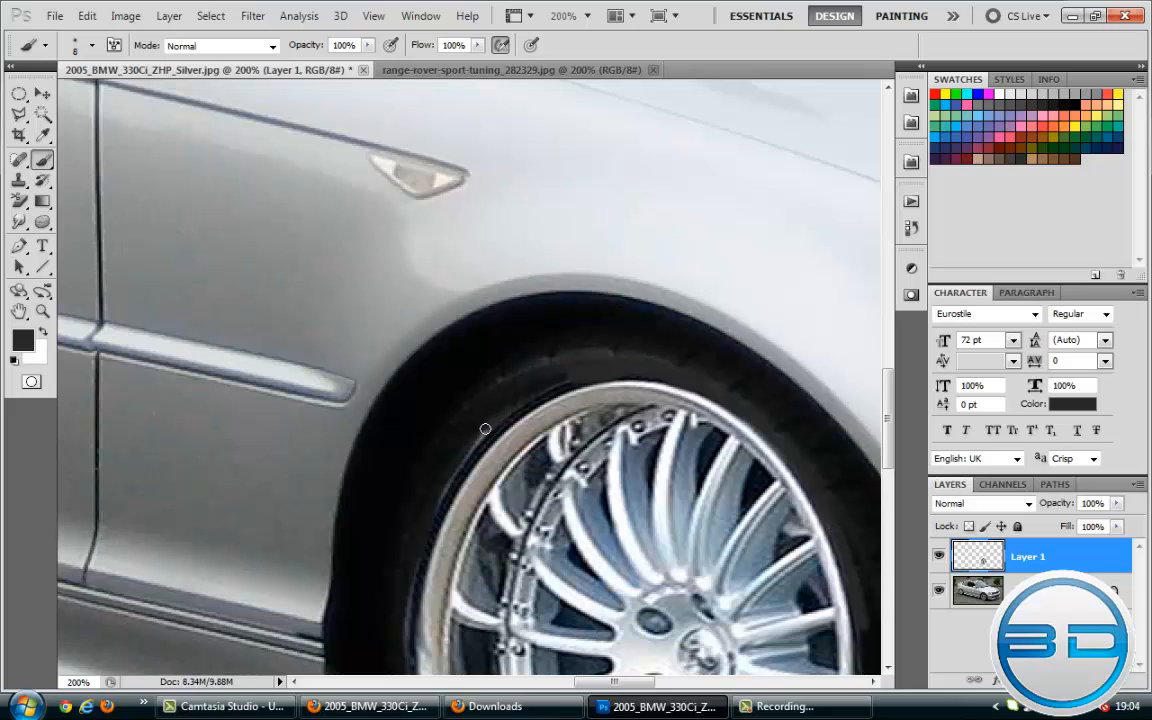
mouse_move(440, 498)
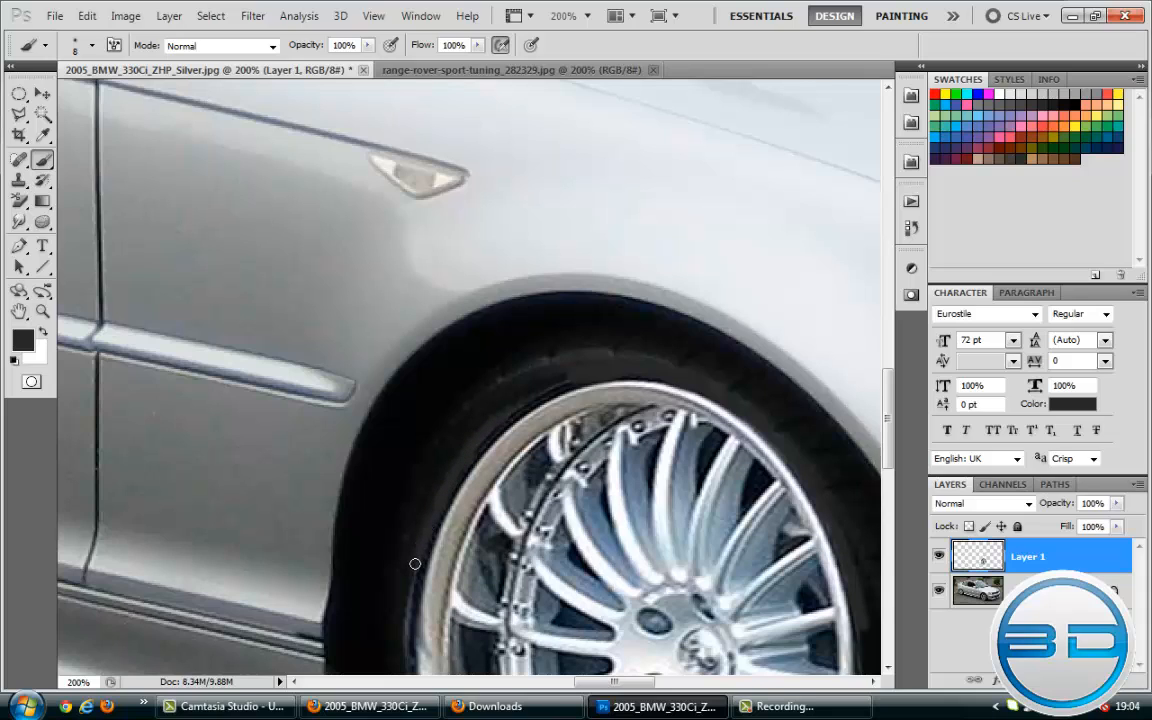
mouse_move(403, 654)
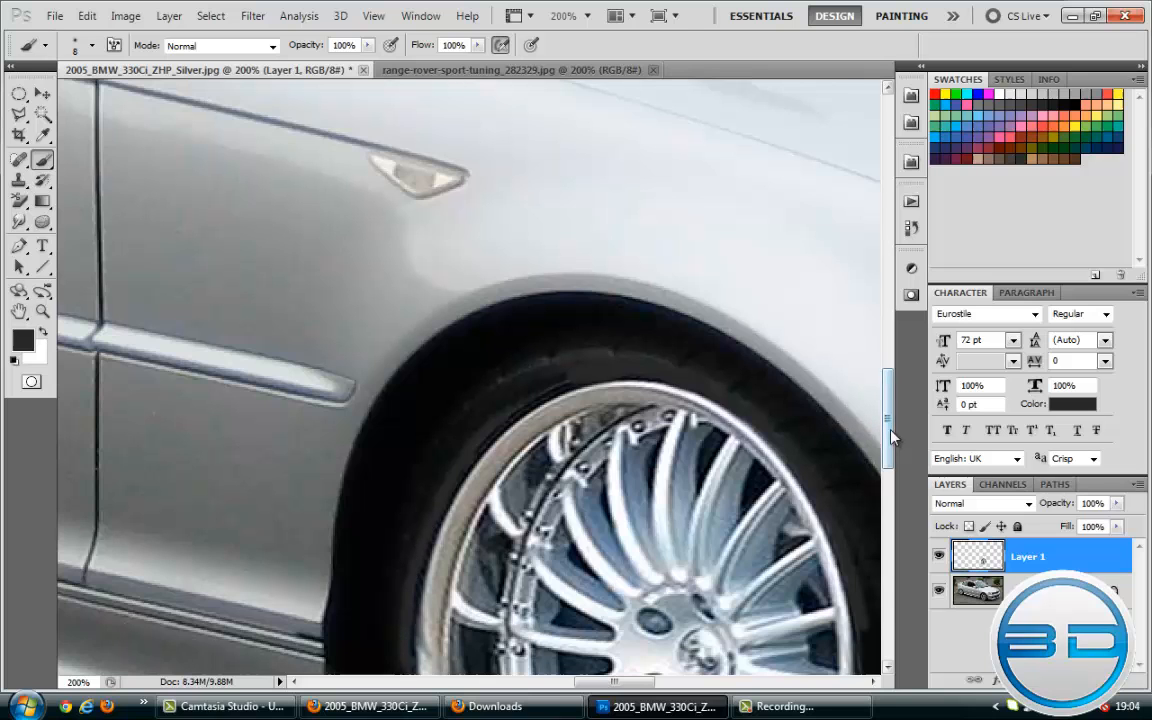
Step: Paint the rim's outer tyre edge dark to blend it in
scroll("down", 3)
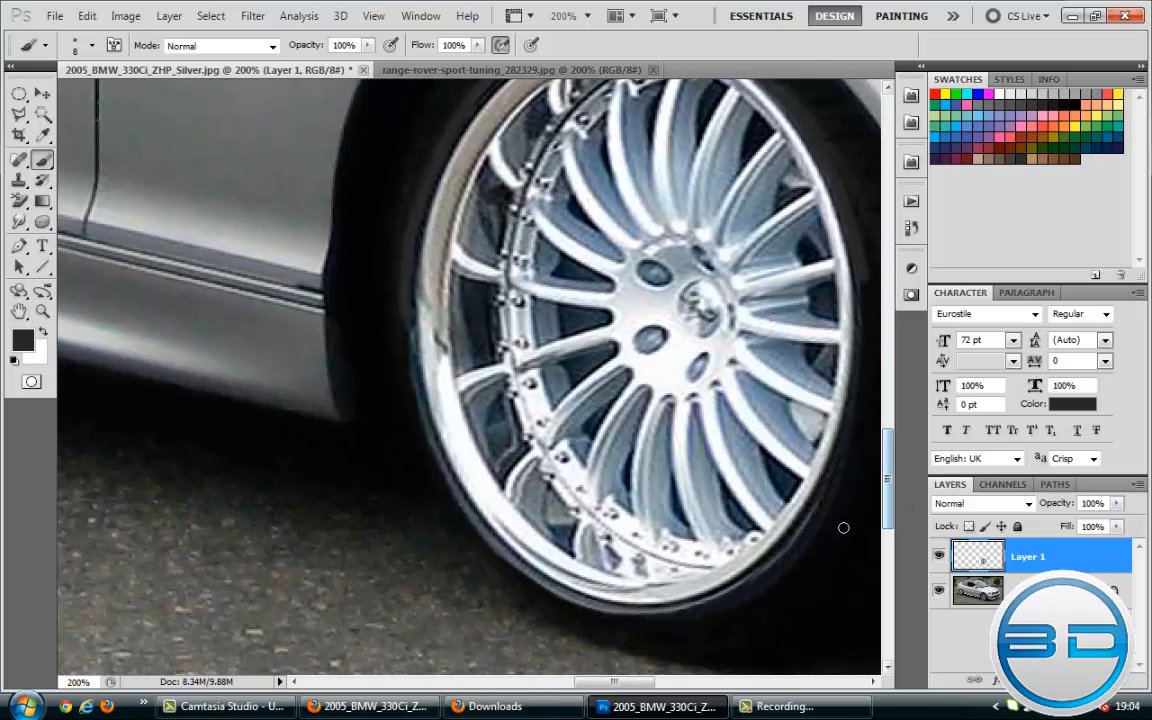
mouse_move(770, 568)
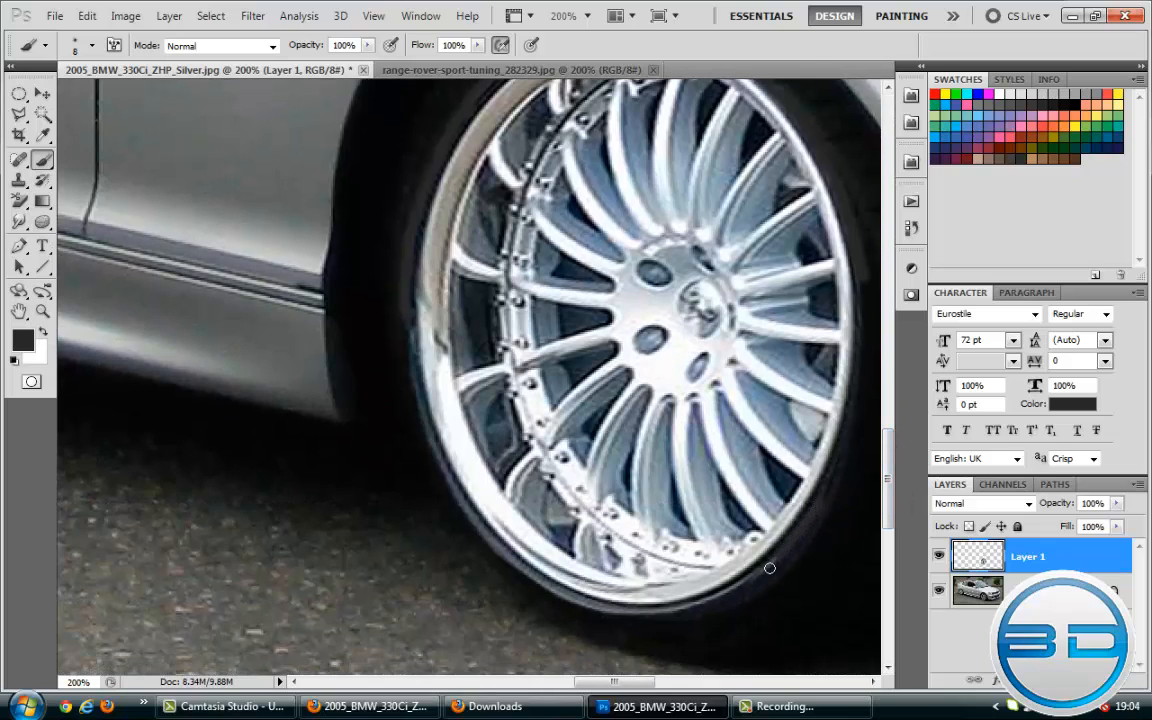
mouse_move(725, 590)
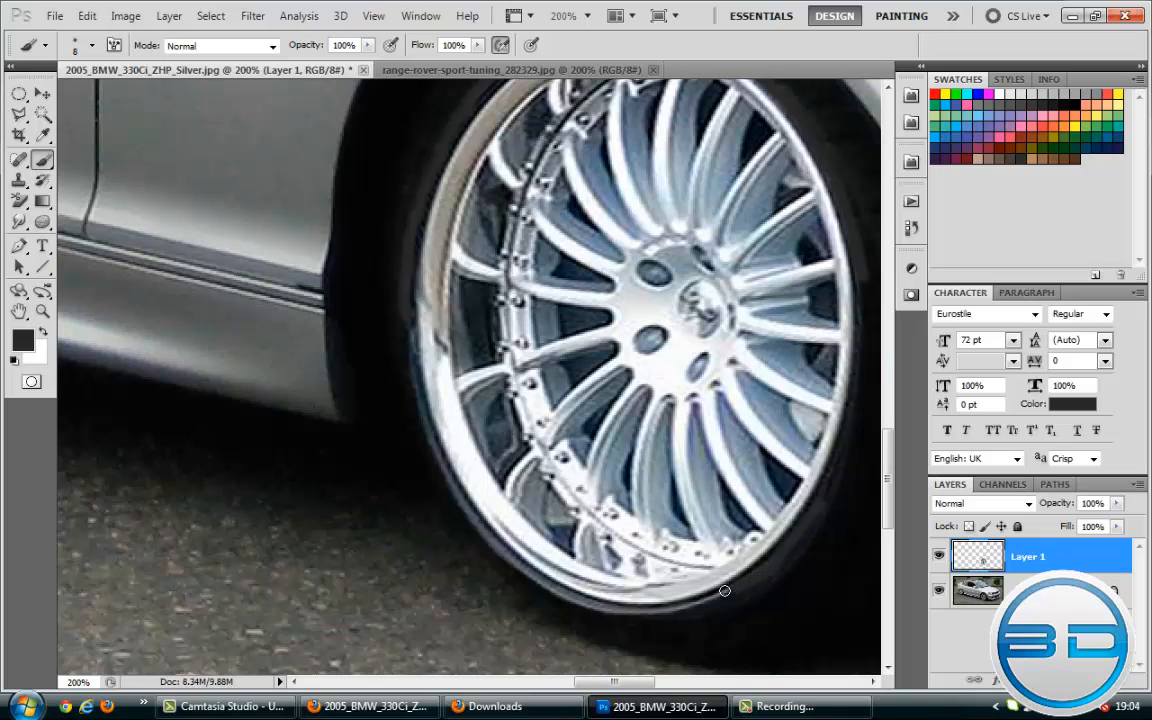
mouse_move(647, 611)
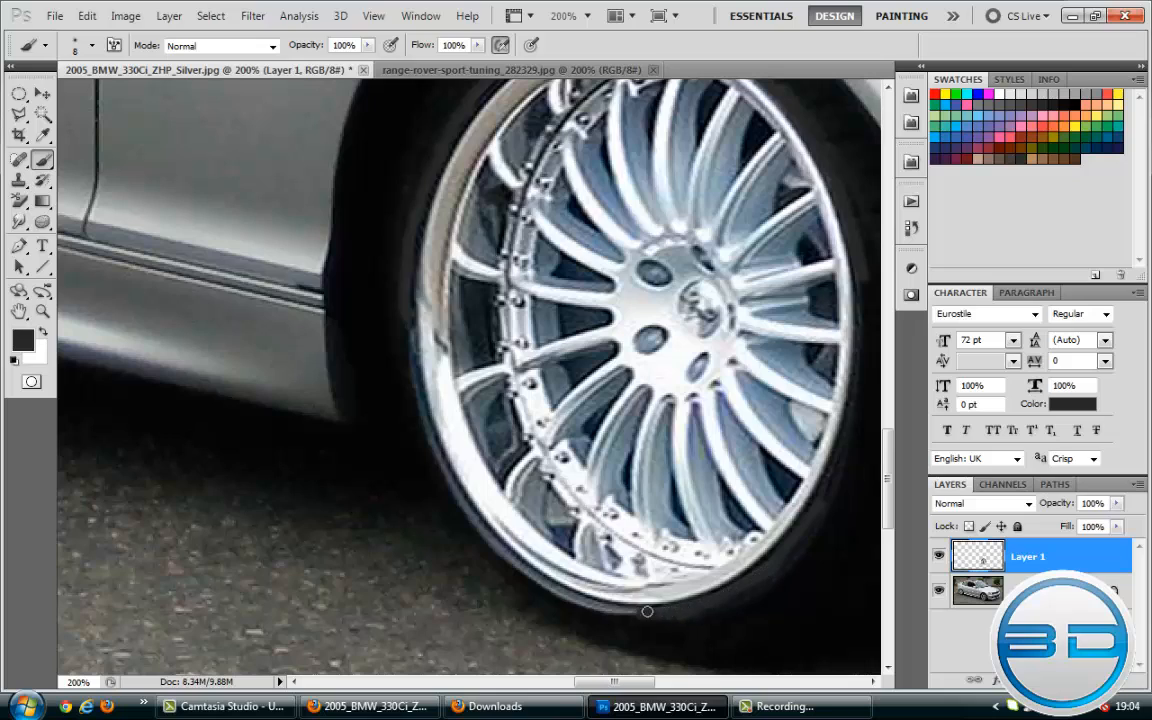
mouse_move(605, 608)
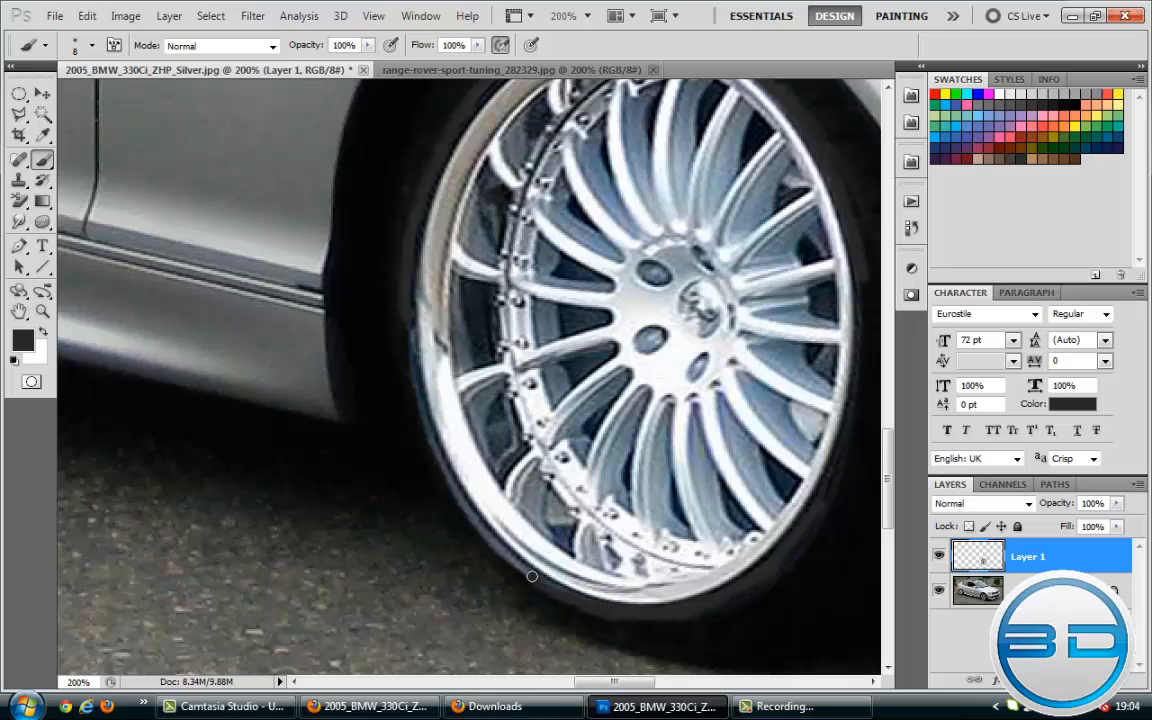
mouse_move(503, 552)
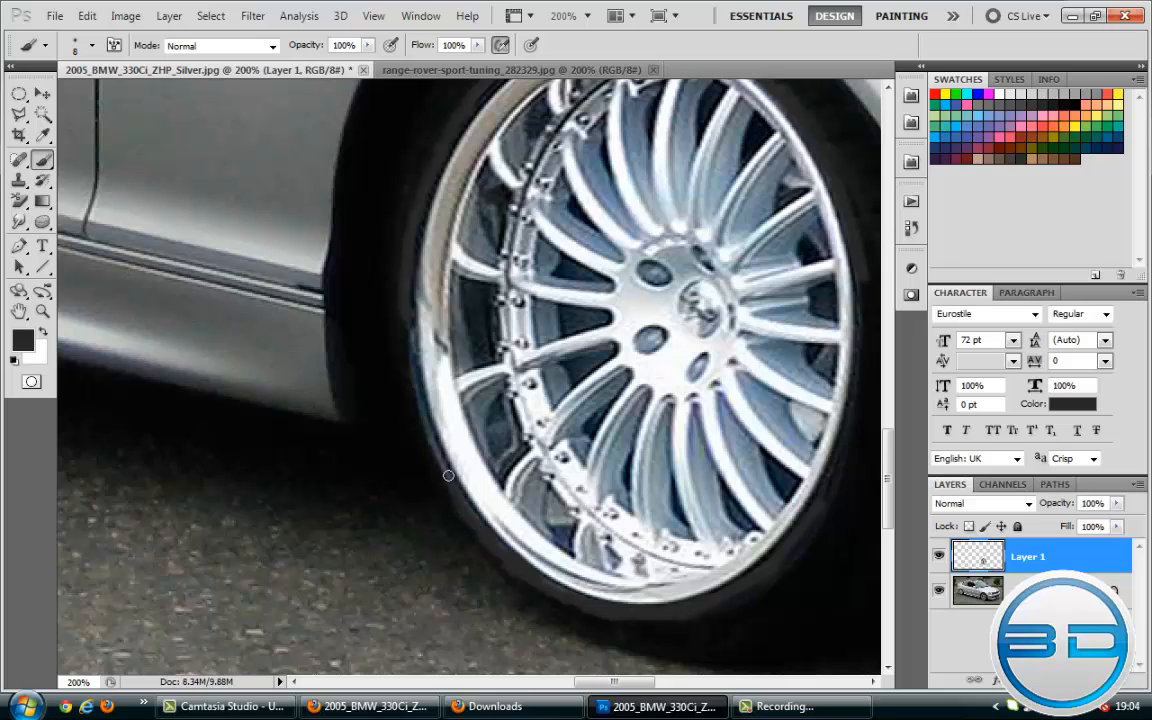
mouse_move(408, 332)
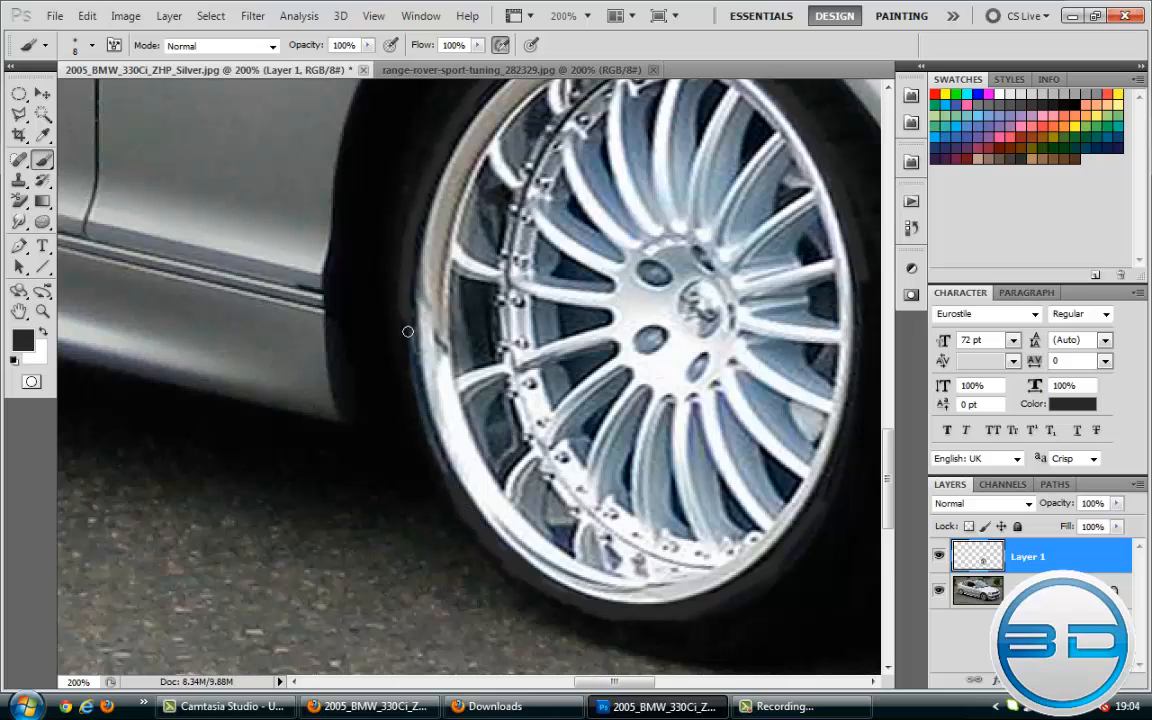
mouse_move(431, 448)
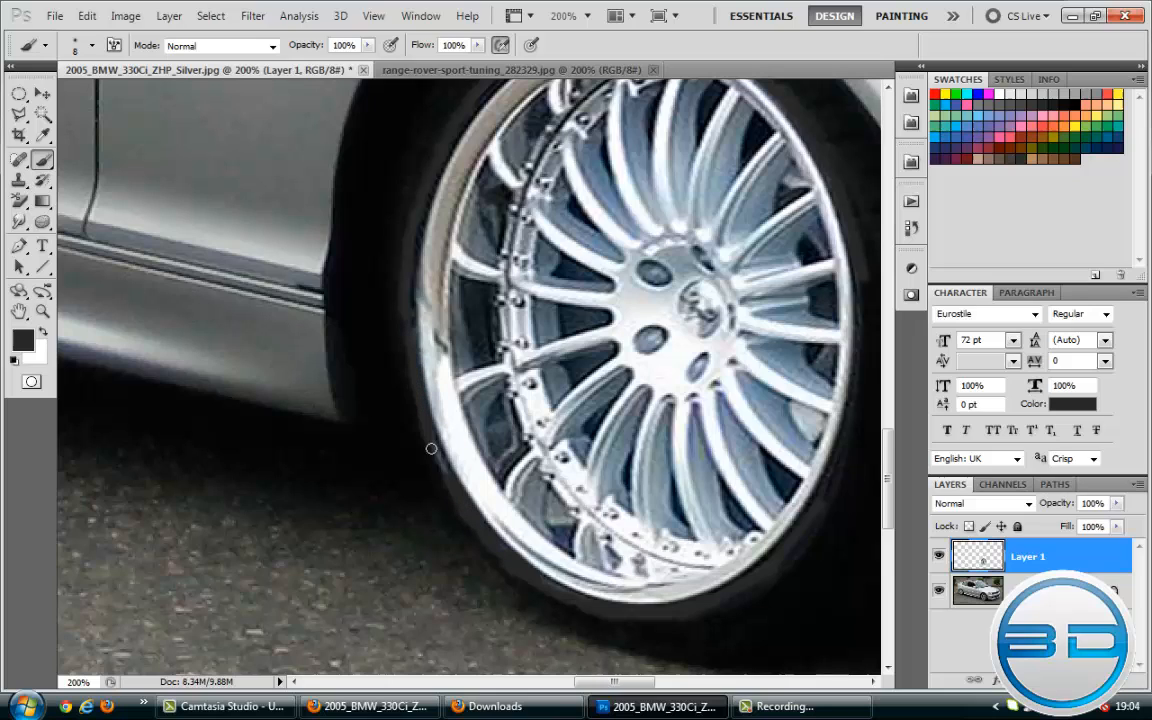
mouse_move(500, 370)
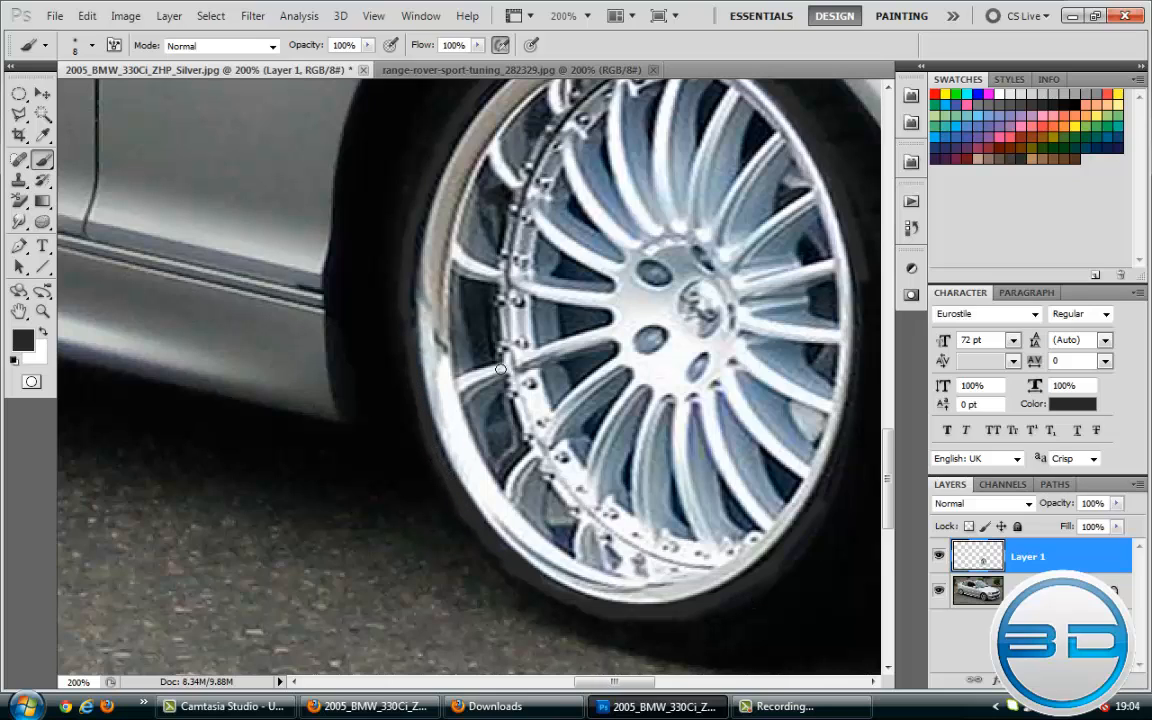
left_click(18, 311)
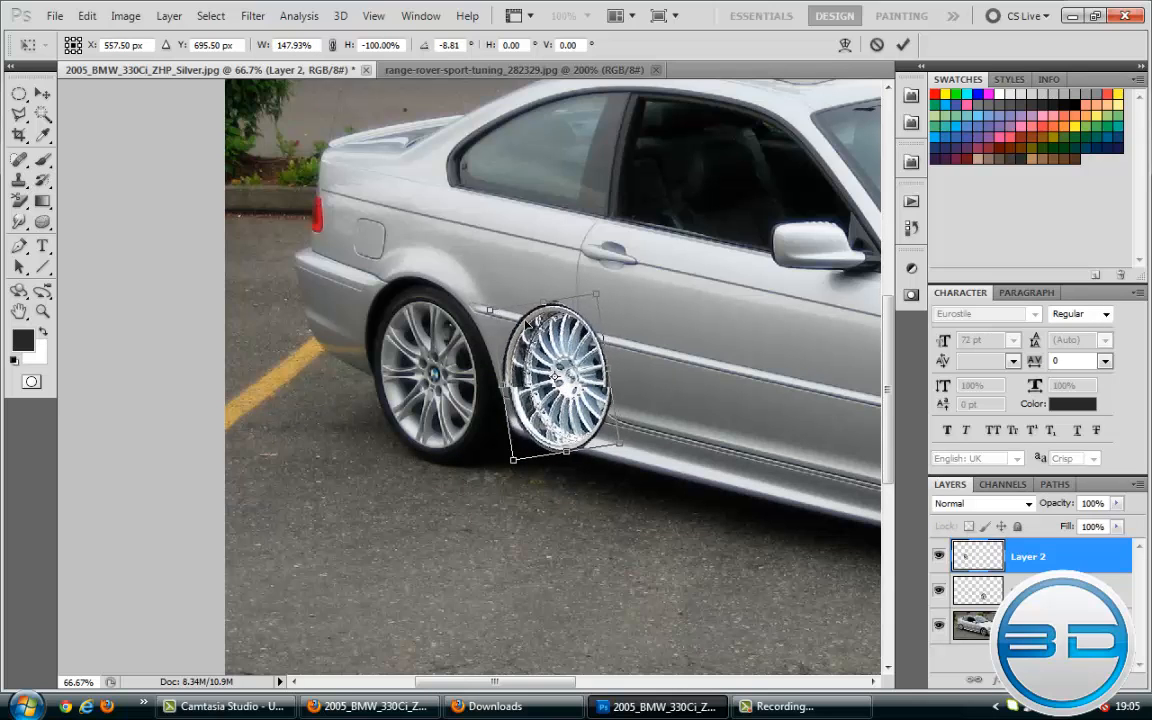
Step: Drag the second rim copy over the rear wheel
left_click_drag(555, 375, 430, 360)
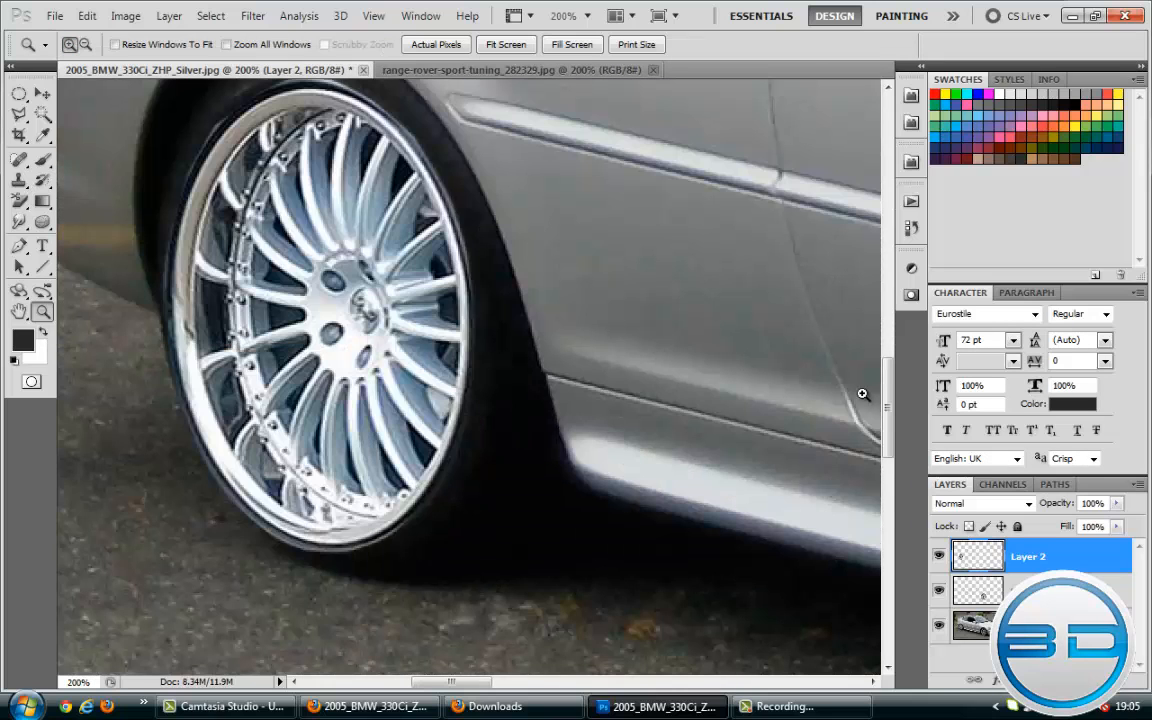
Step: Scroll to the rear wheel and pick the Brush tool for Layer 2
scroll("down", 3)
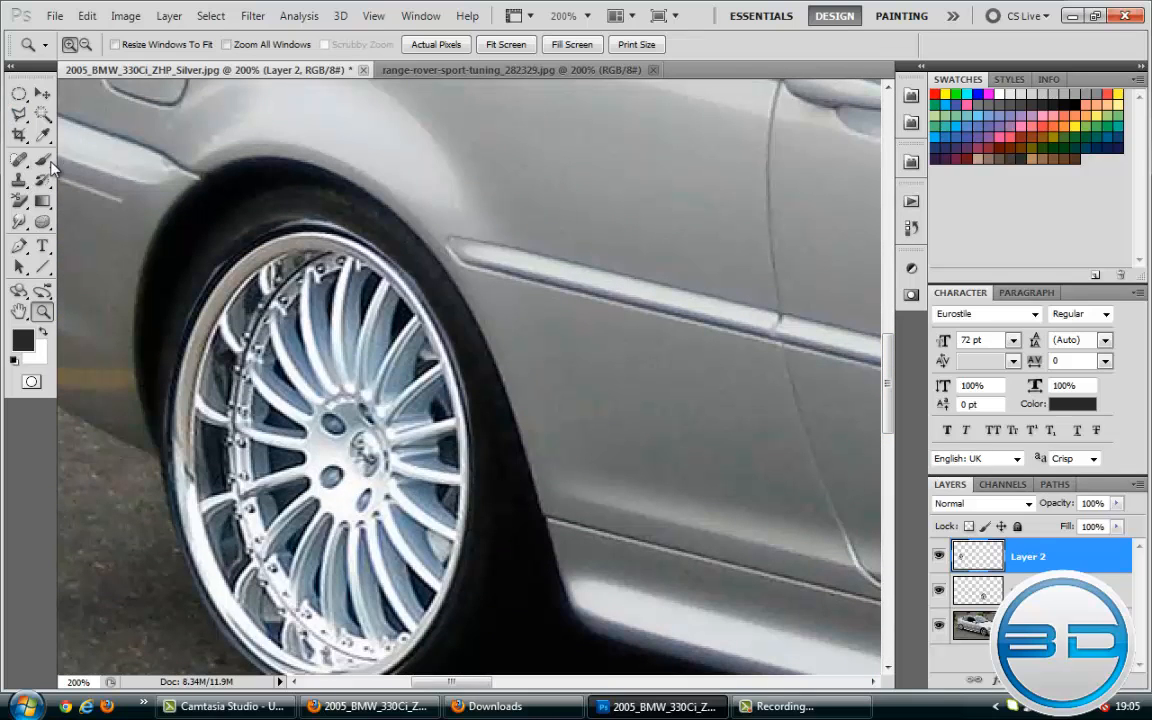
left_click(19, 159)
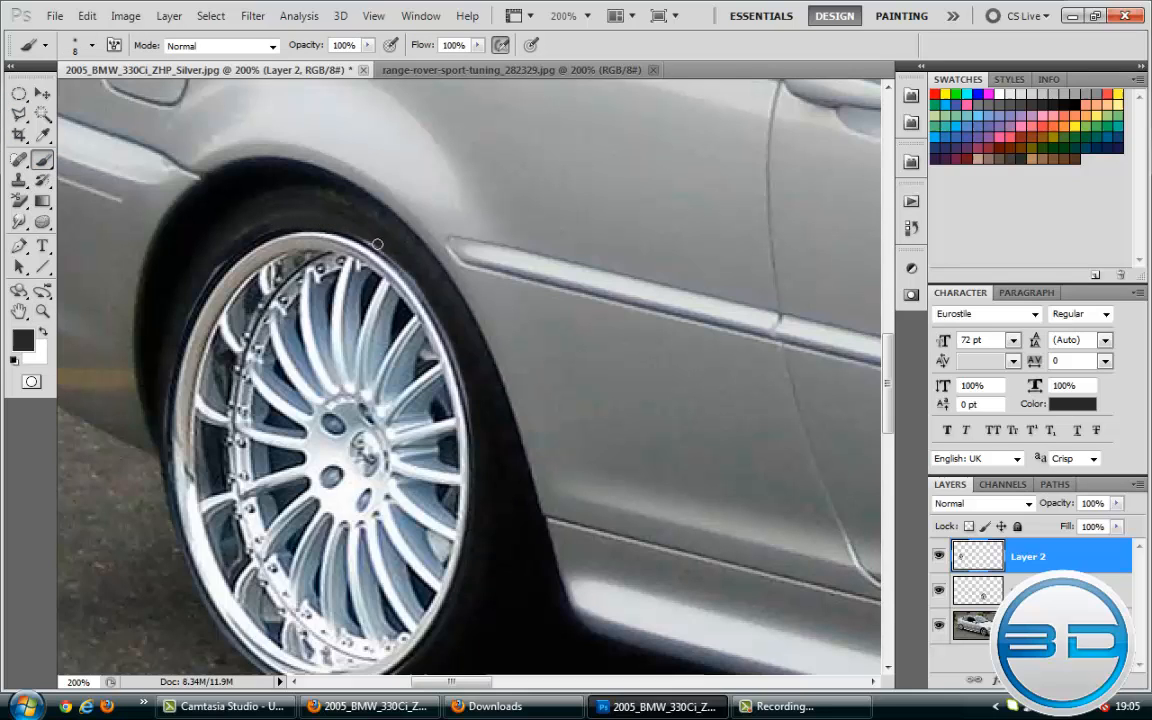
mouse_move(412, 277)
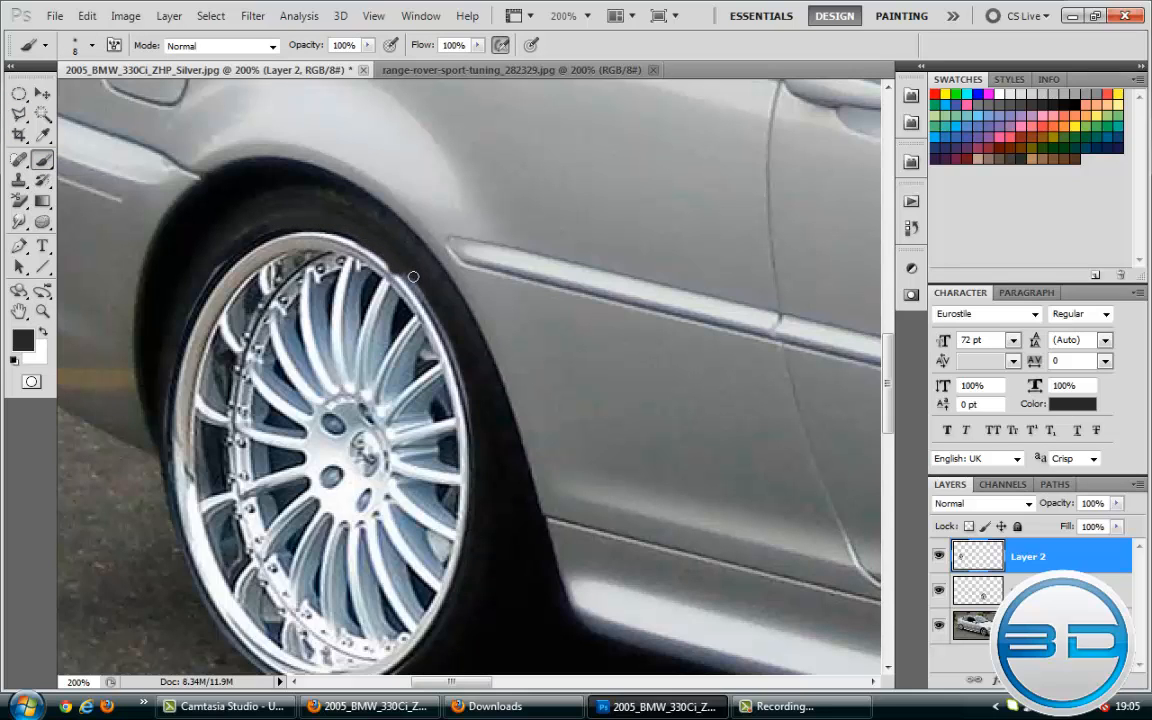
mouse_move(278, 223)
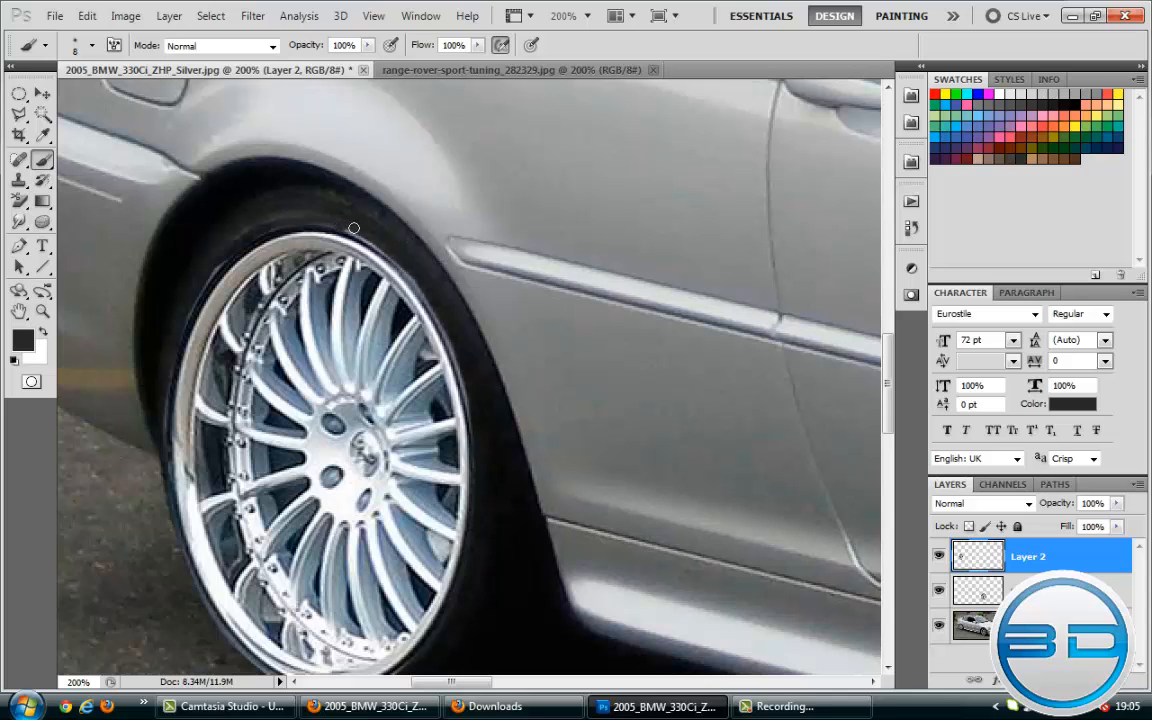
mouse_move(383, 251)
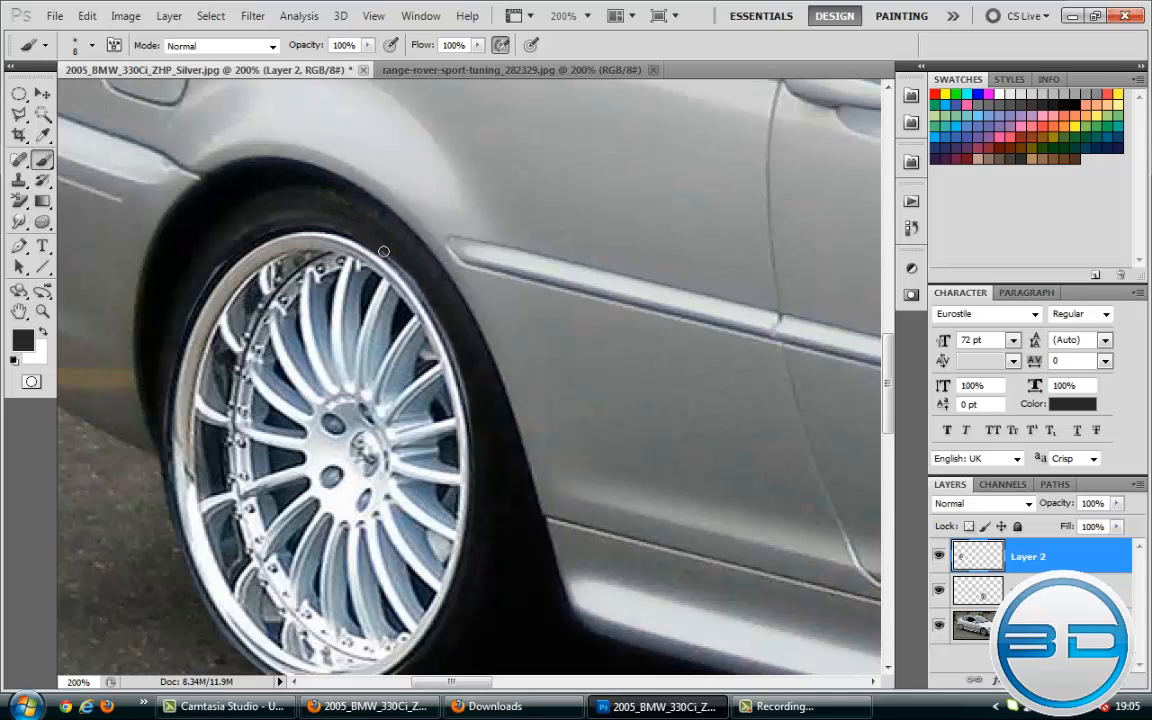
mouse_move(415, 285)
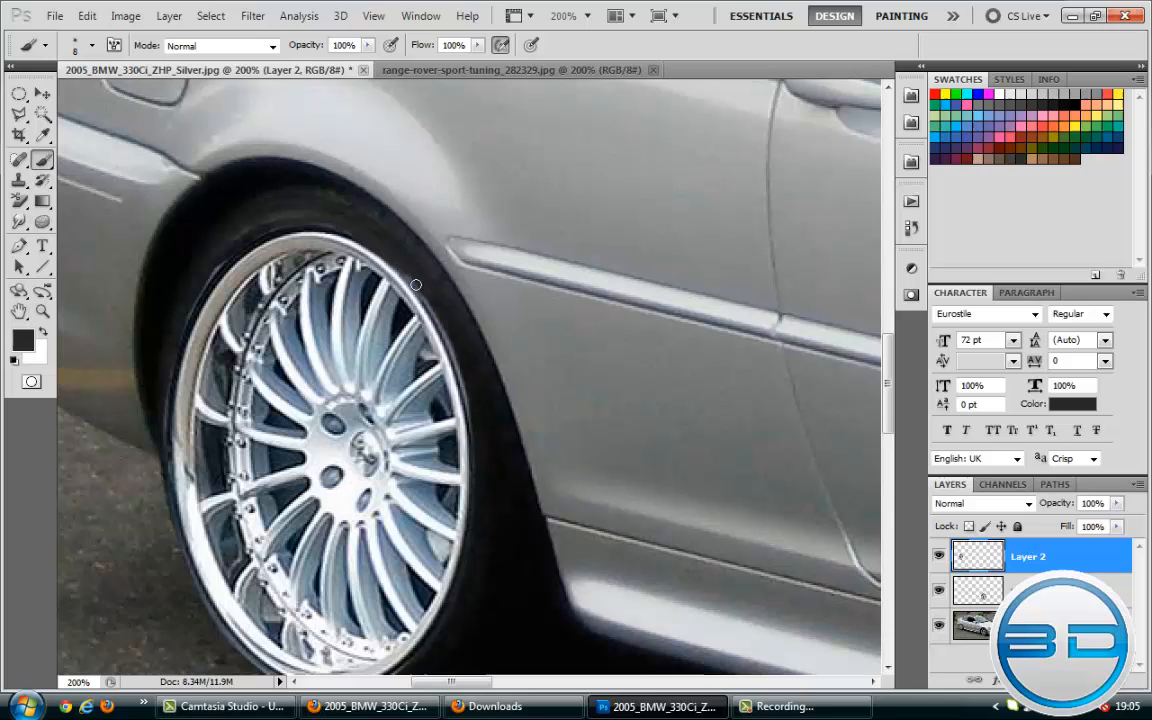
mouse_move(420, 294)
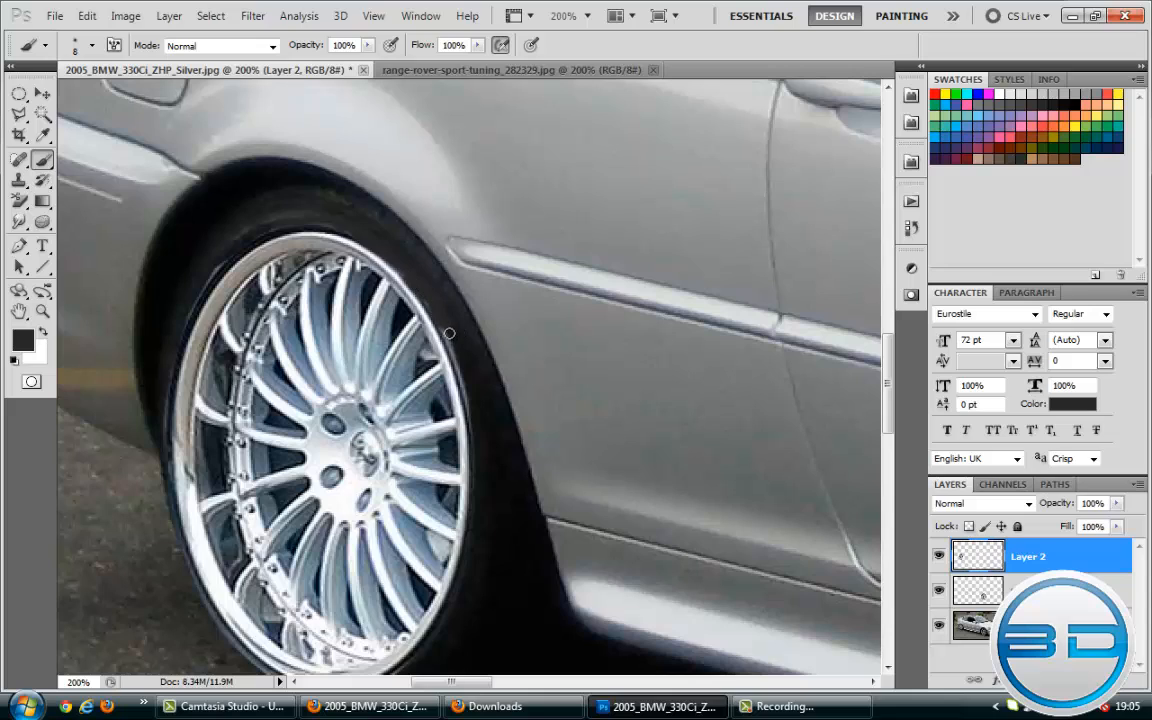
mouse_move(454, 351)
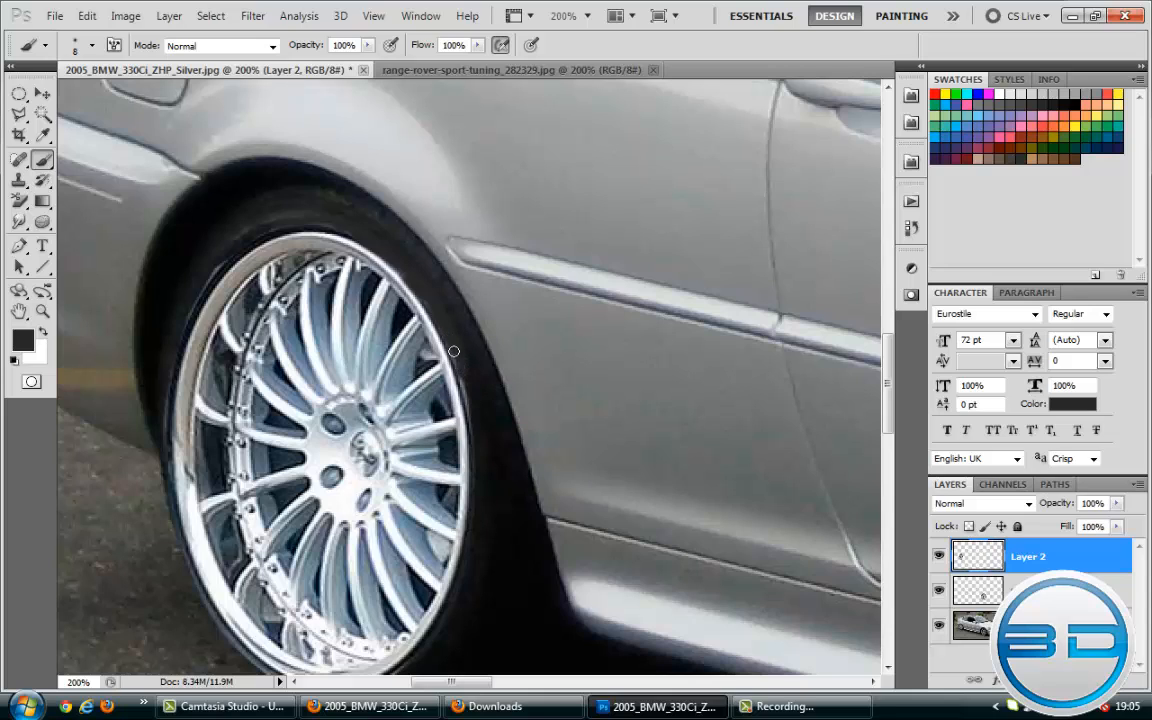
mouse_move(472, 574)
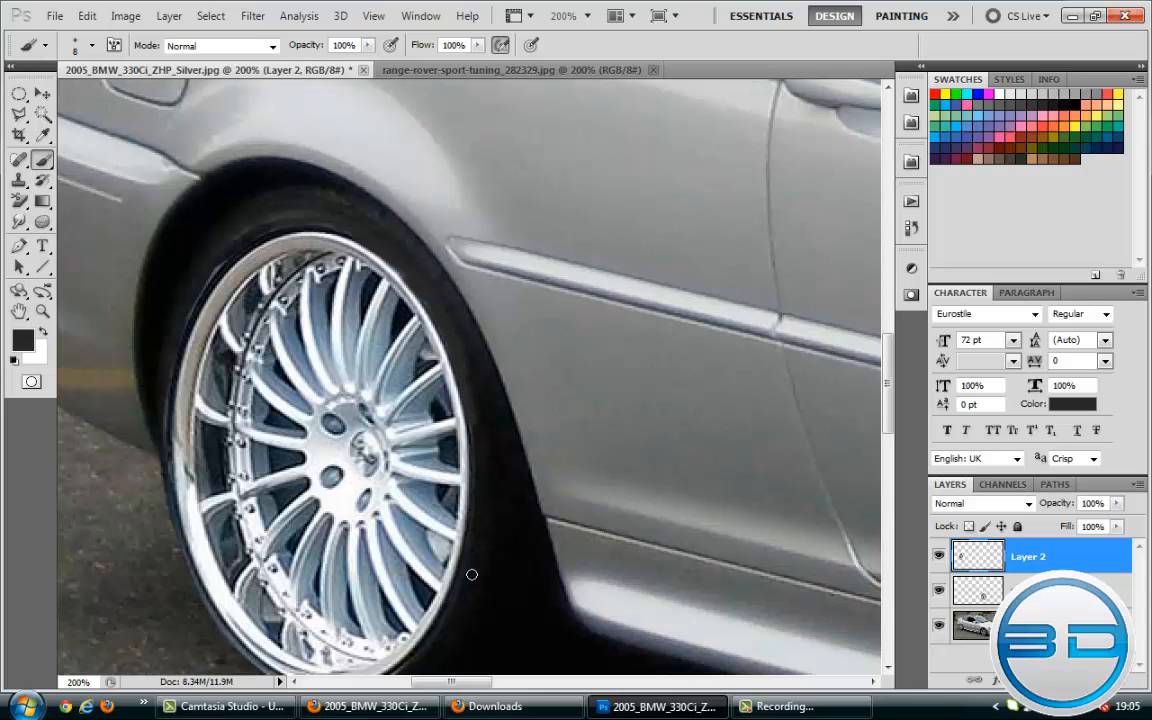